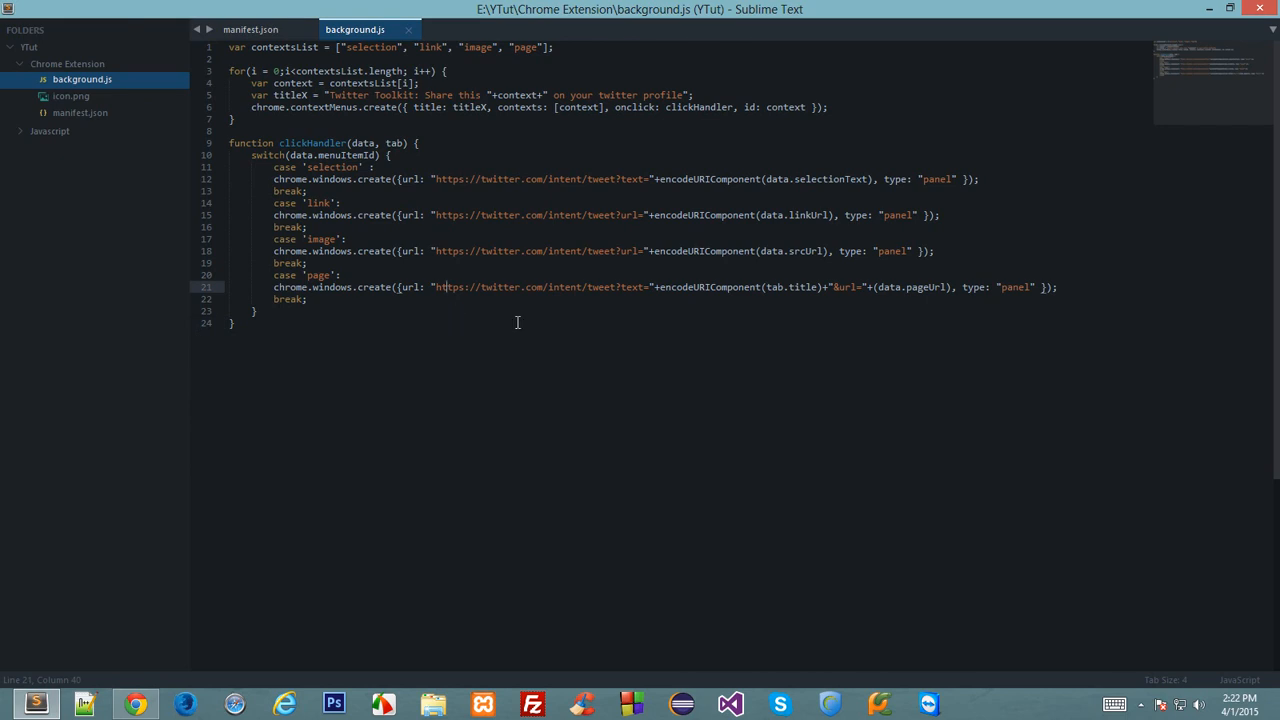
{"action": "mouse_move", "coordinate": [444, 396]}
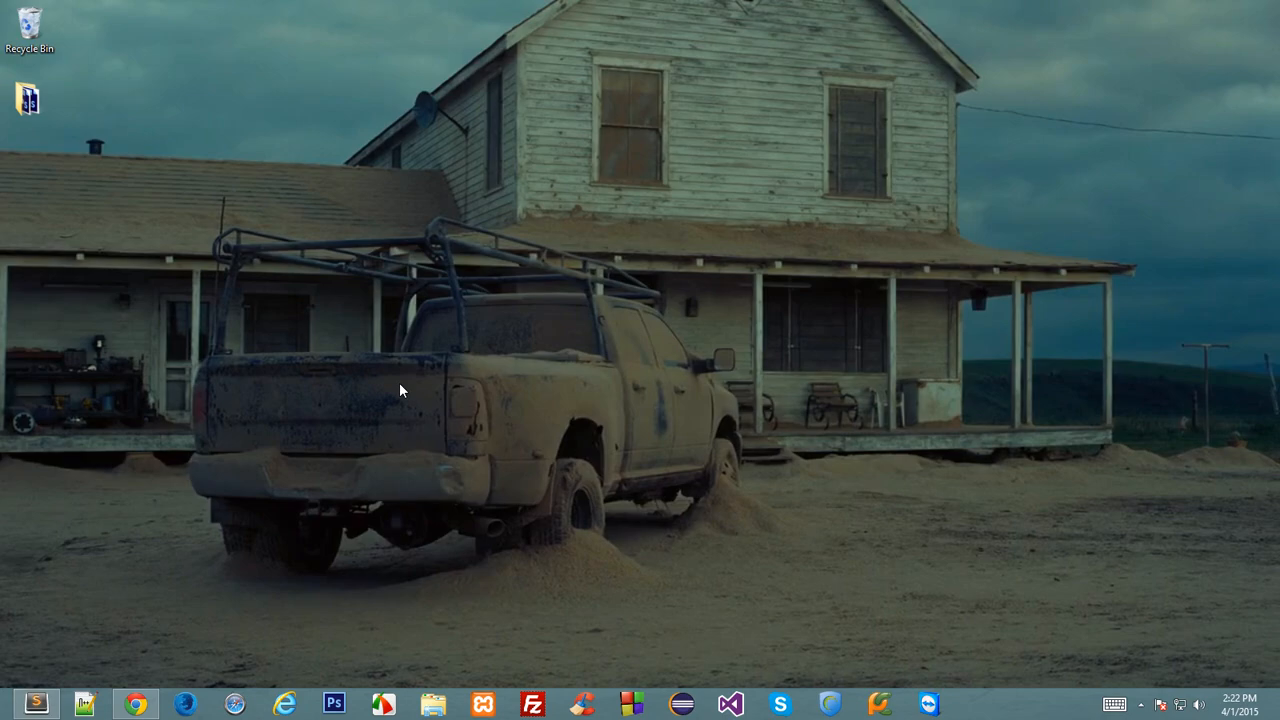
{"action": "mouse_move", "coordinate": [310, 312]}
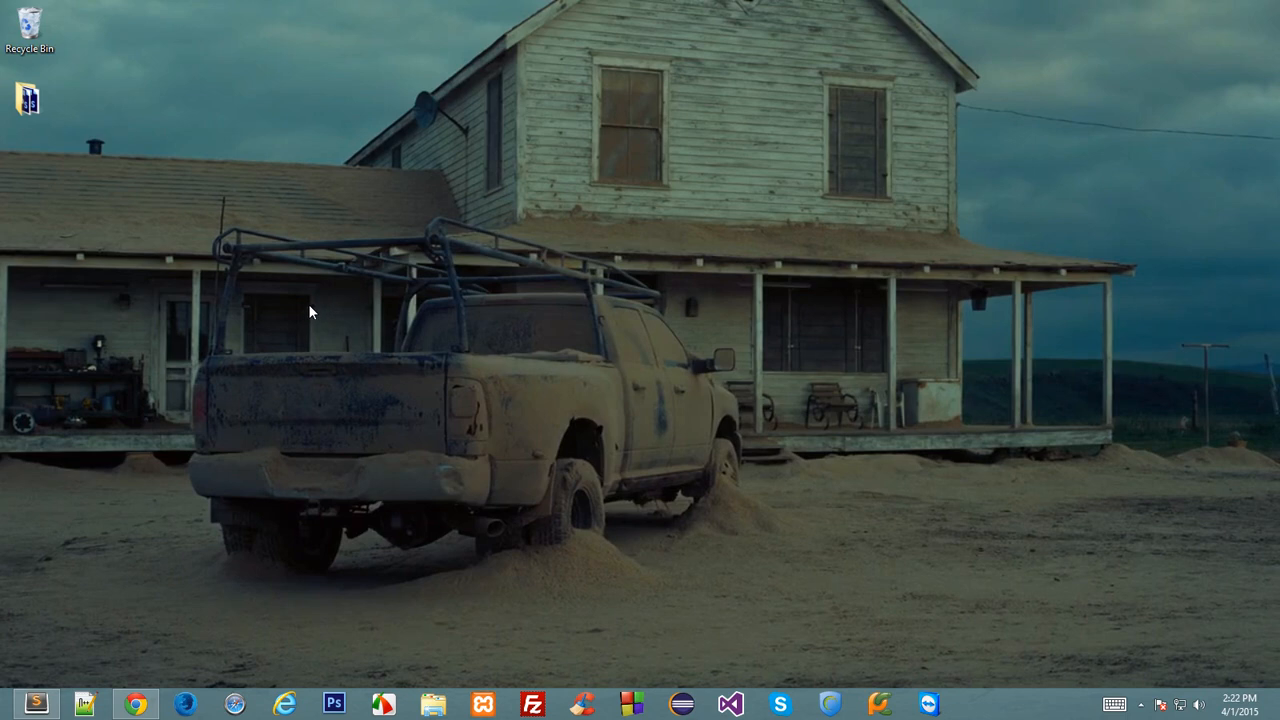
{"action": "mouse_move", "coordinate": [248, 440]}
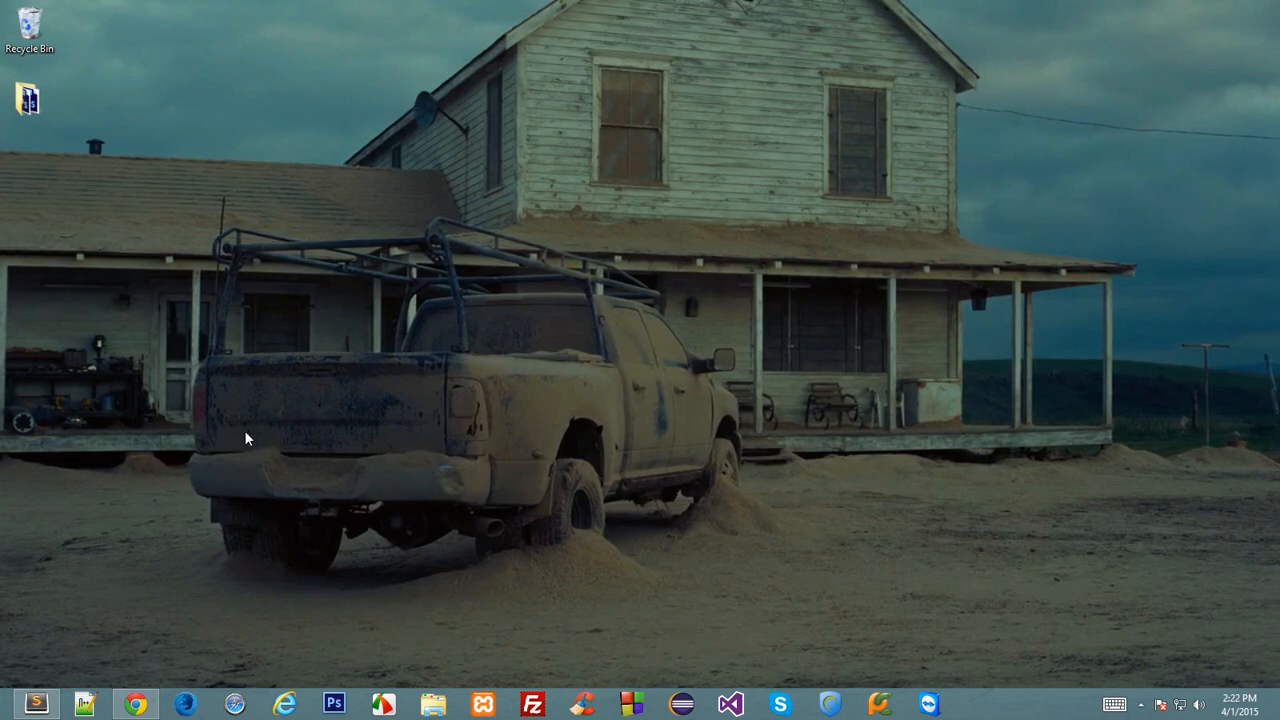
{"action": "mouse_move", "coordinate": [548, 386]}
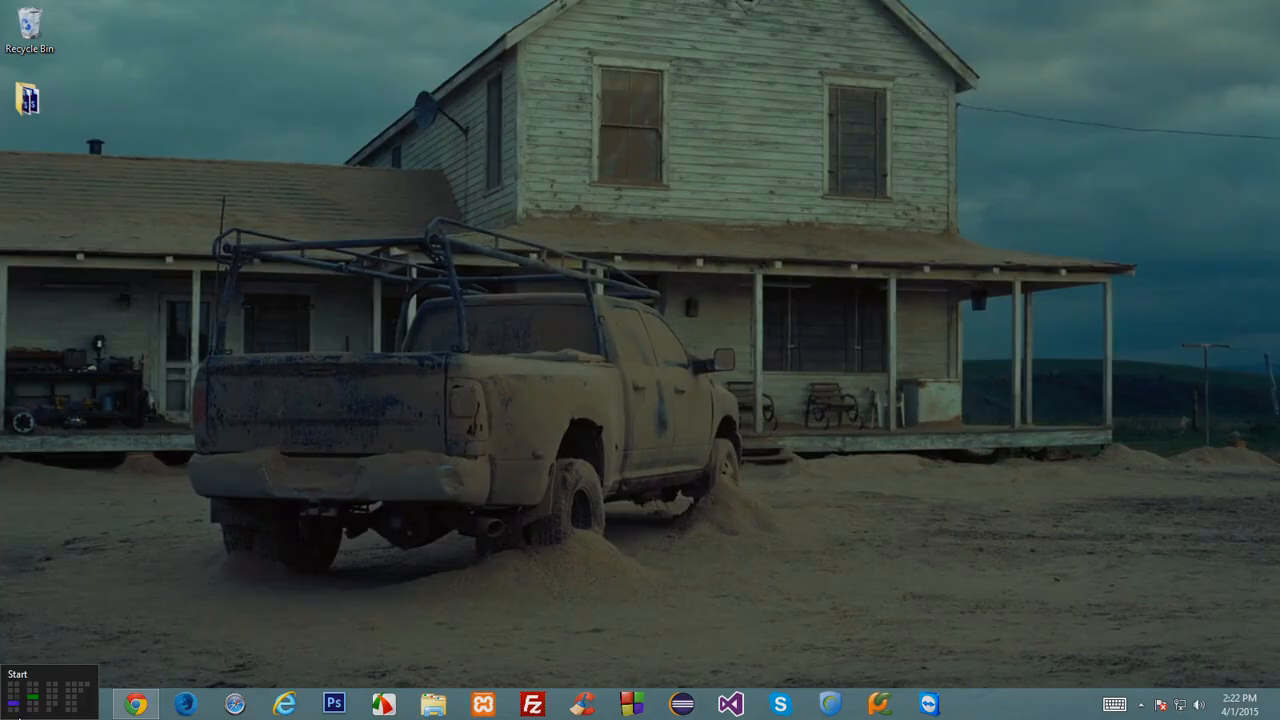
Browse File Explorer to Data (E:) > YTut > Chrome Extension.
{"action": "left_click", "coordinate": [430, 708]}
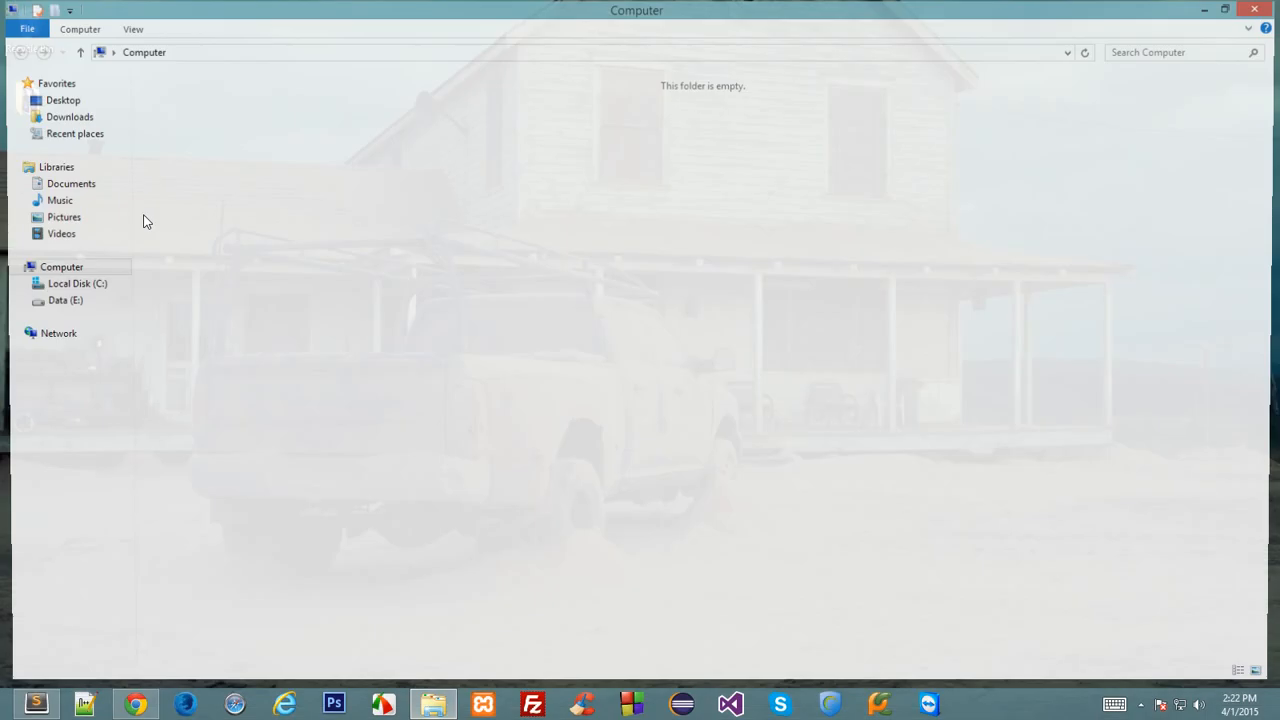
{"action": "double_click", "coordinate": [64, 300]}
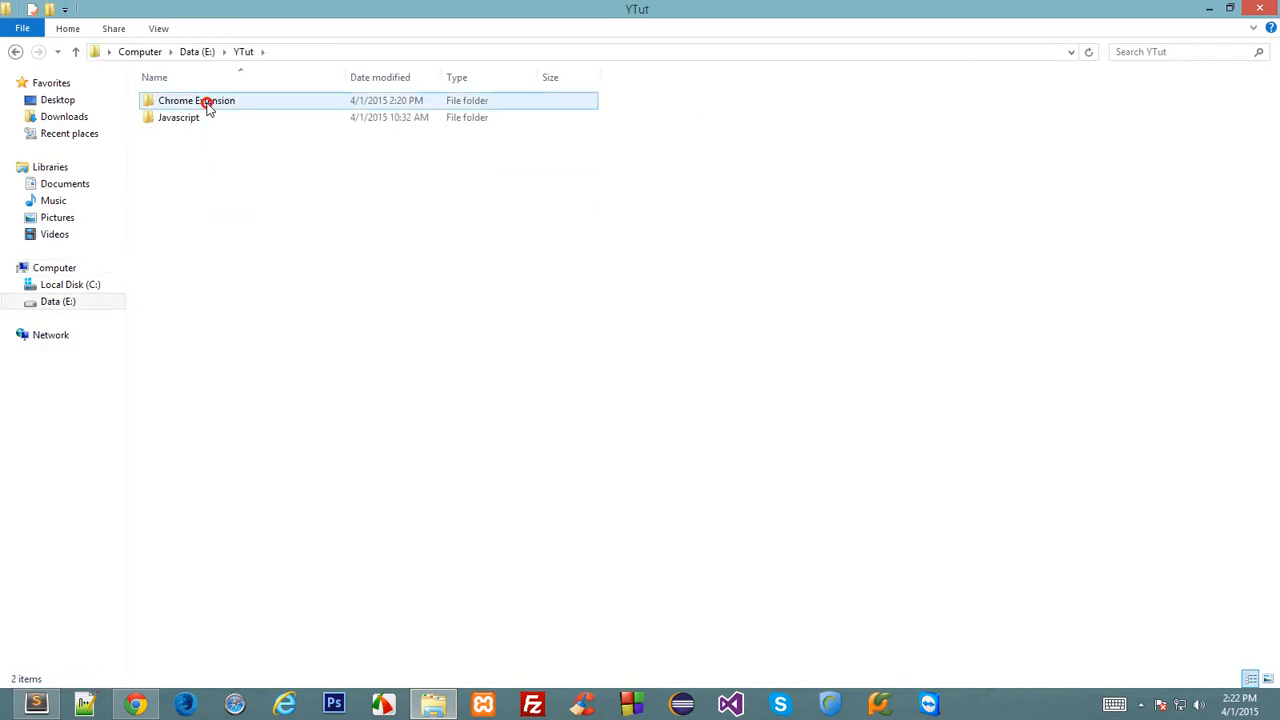
{"action": "double_click", "coordinate": [200, 102]}
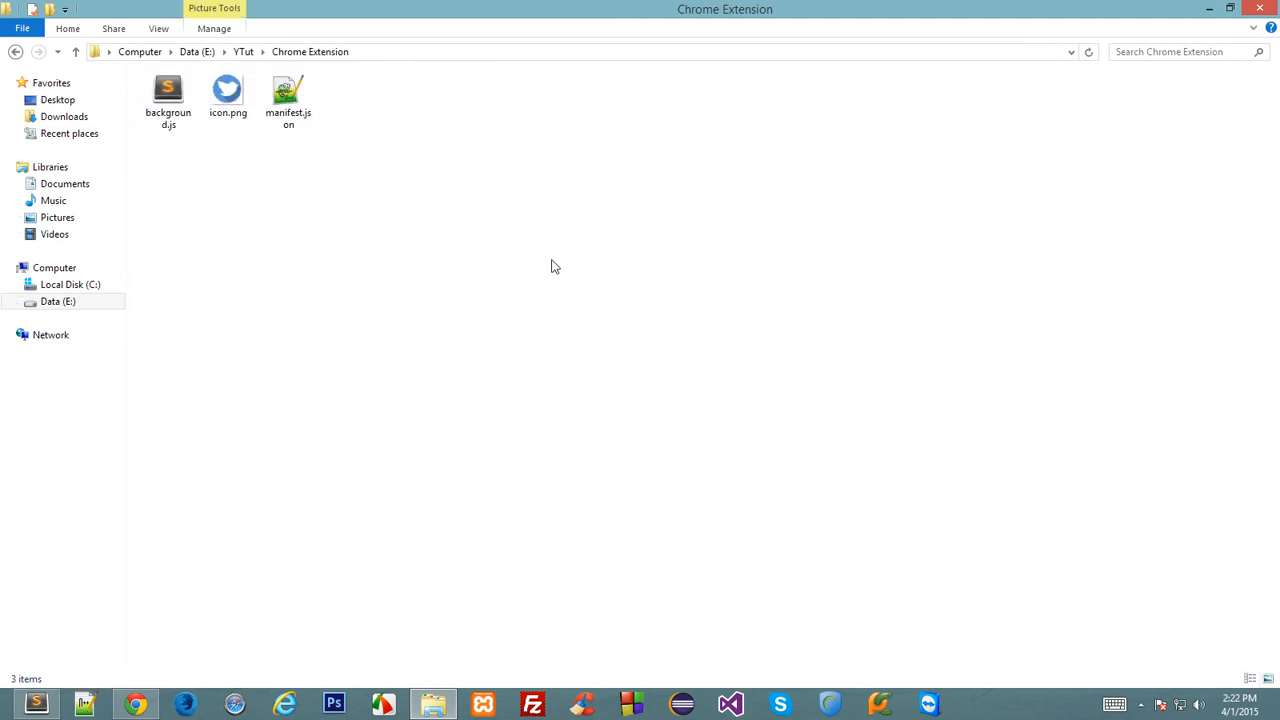
Create a new WinRAR ZIP archive named Extension.zip holding the three extension files.
{"action": "right_click", "coordinate": [556, 266]}
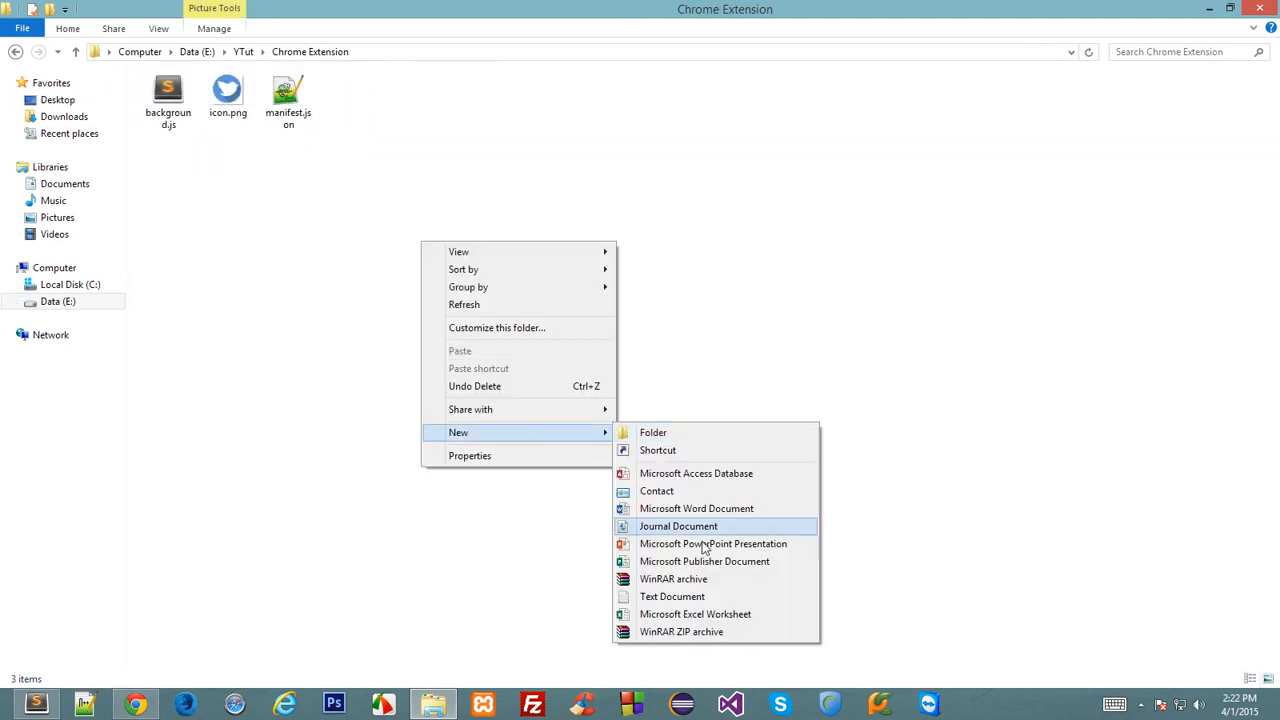
{"action": "left_click", "coordinate": [680, 632]}
{"action": "type", "text": "Extension.zip"}
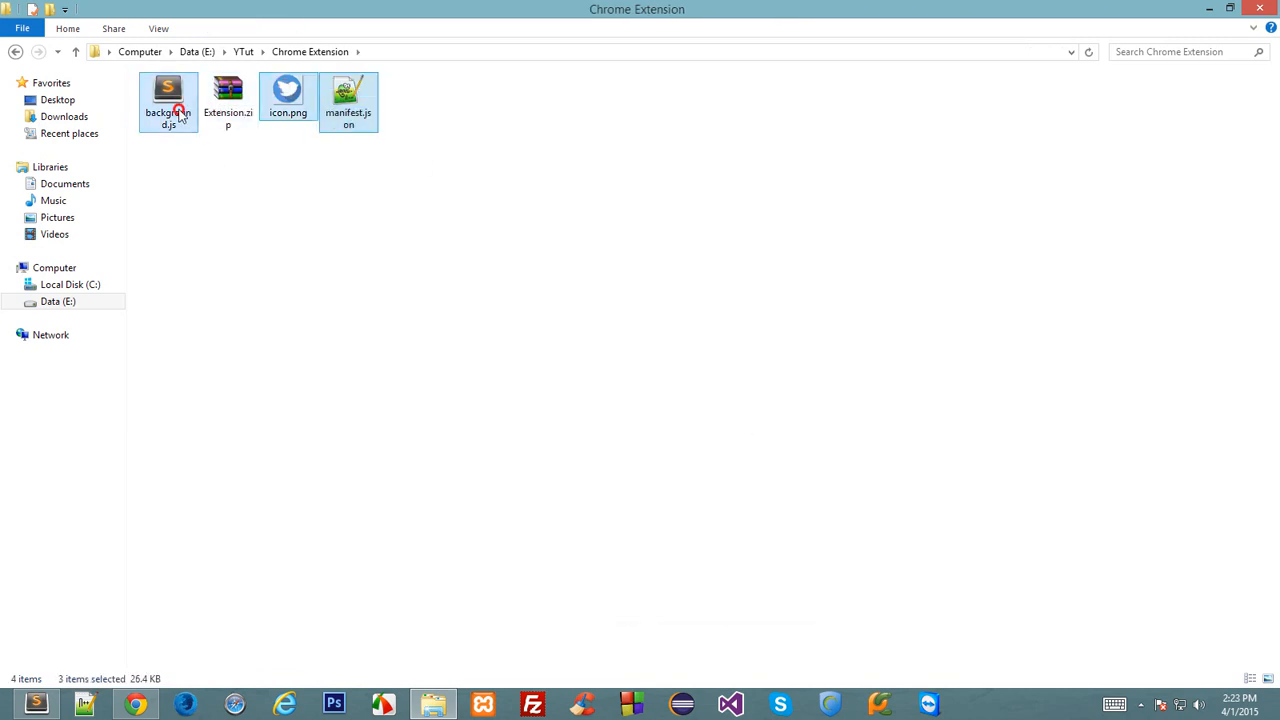
{"action": "left_click", "coordinate": [224, 96]}
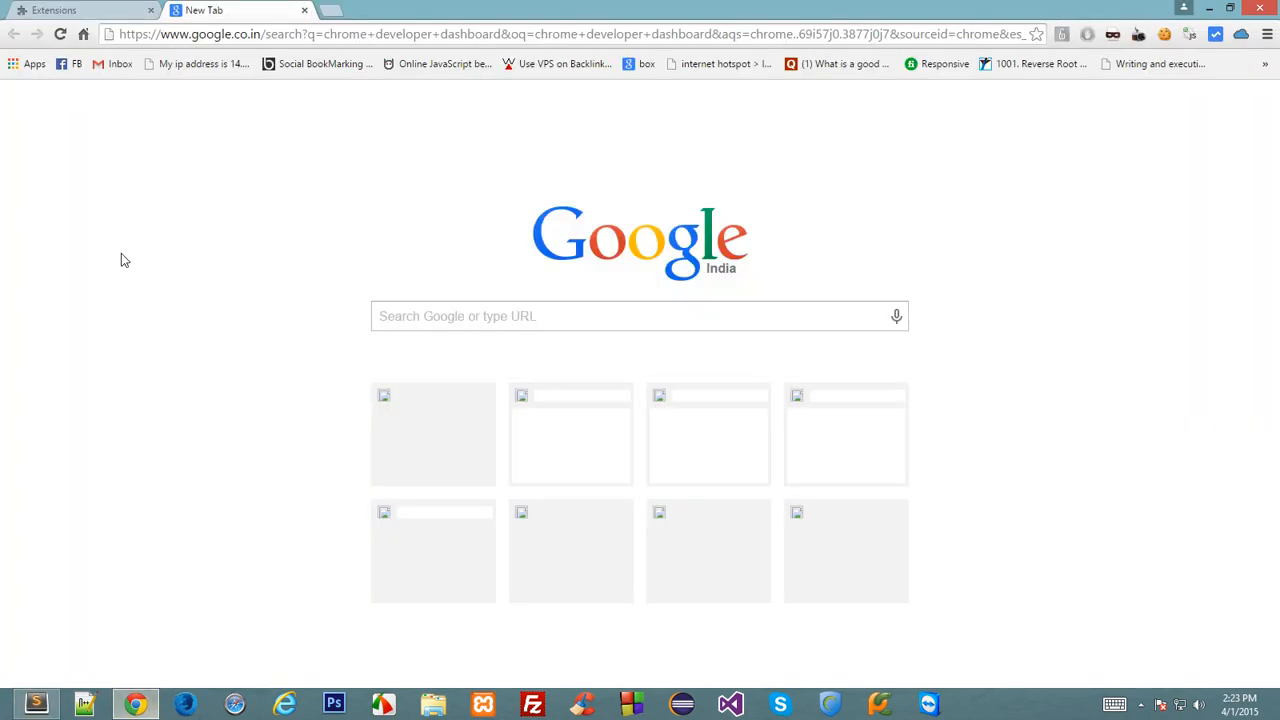
{"action": "mouse_move", "coordinate": [84, 662]}
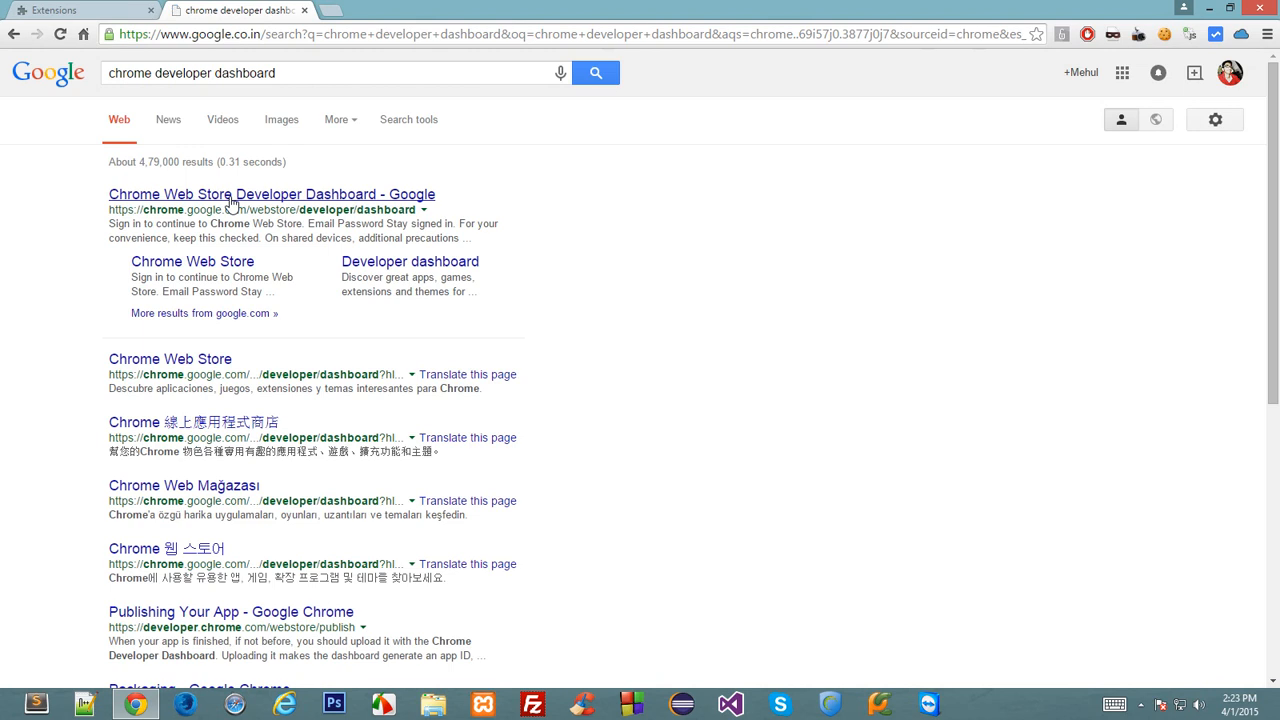
Open the Developer Dashboard result and review the US$5.00 registration fee notice.
{"action": "left_click", "coordinate": [272, 194]}
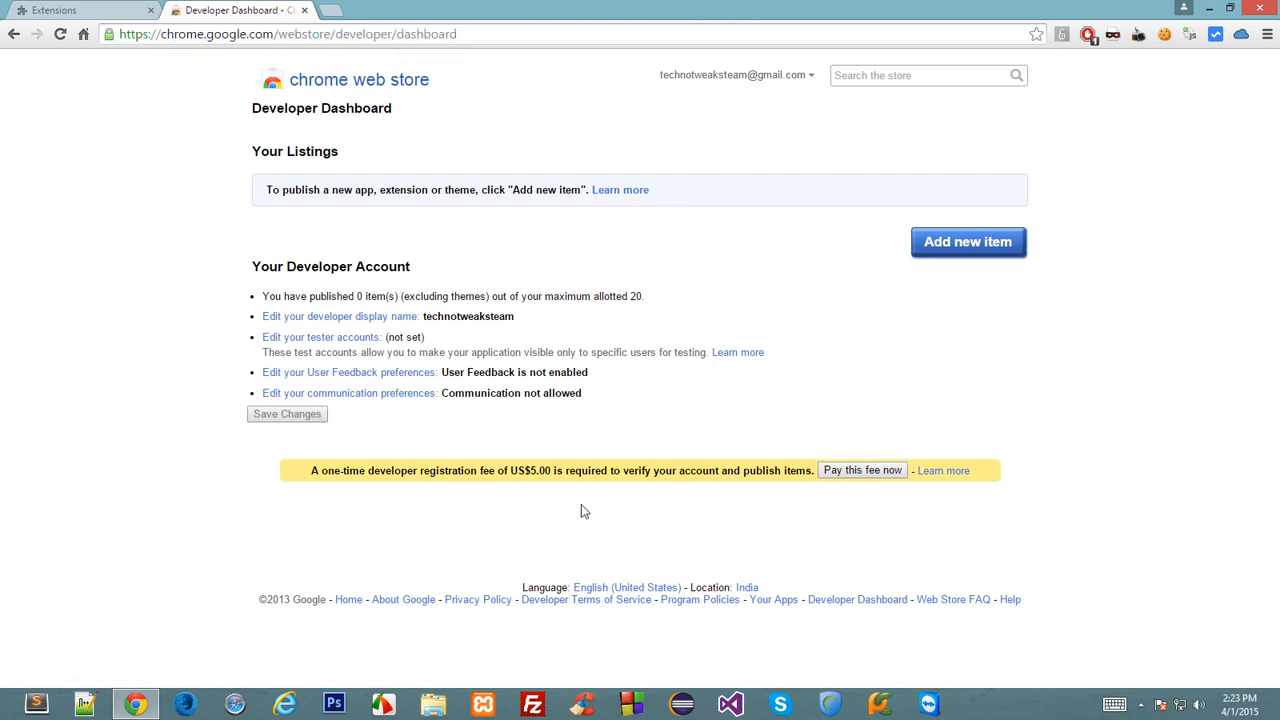
{"action": "mouse_move", "coordinate": [596, 472]}
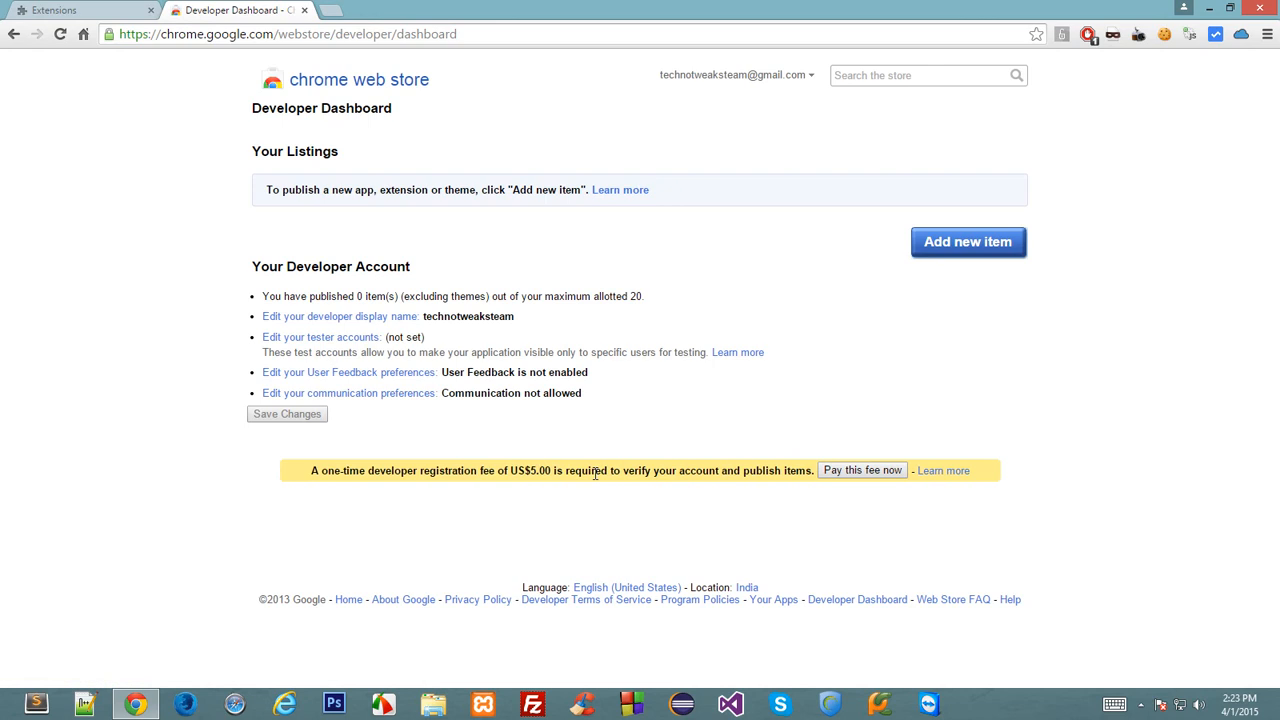
{"action": "mouse_move", "coordinate": [84, 56]}
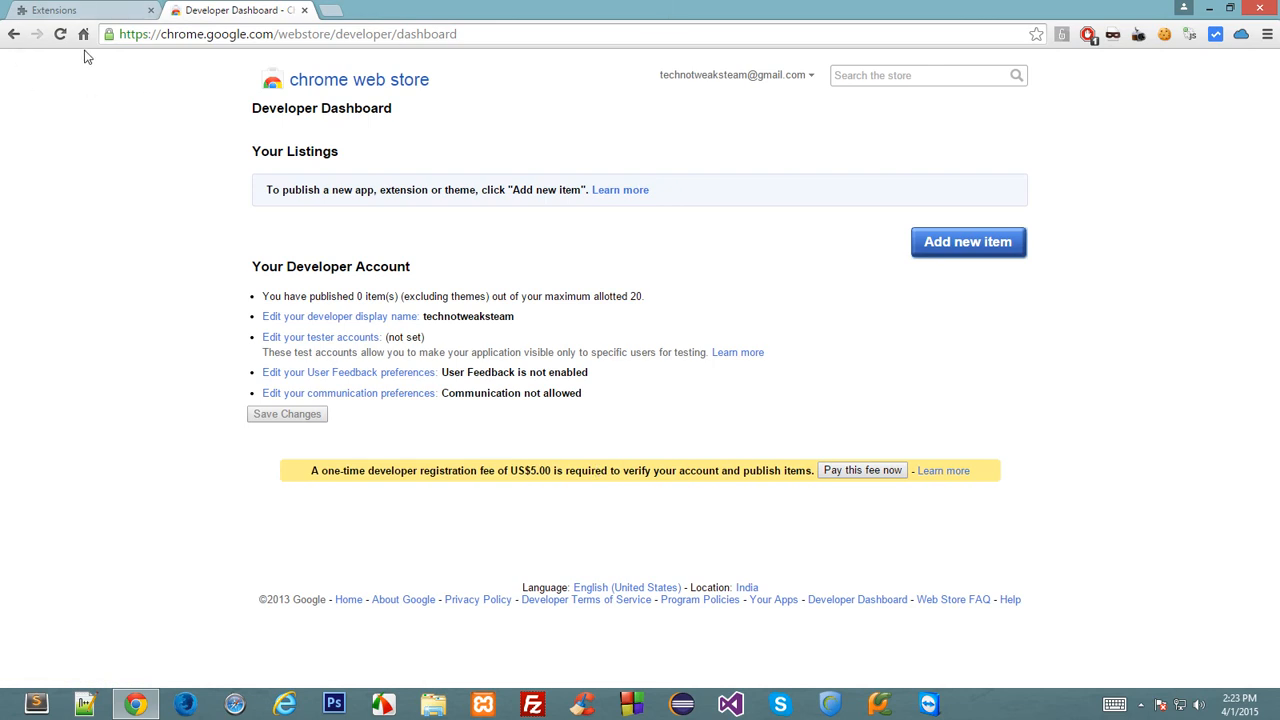
{"action": "left_click_drag", "start_coordinate": [312, 470], "coordinate": [730, 470]}
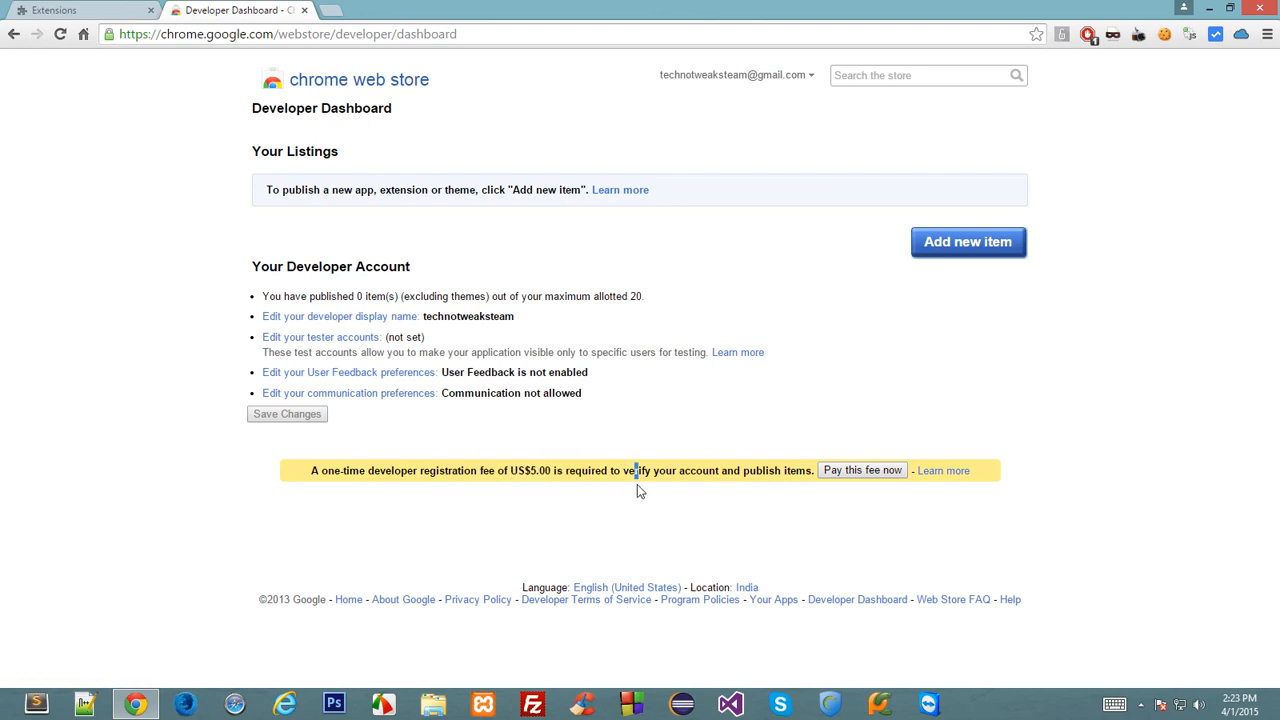
{"action": "mouse_move", "coordinate": [656, 470]}
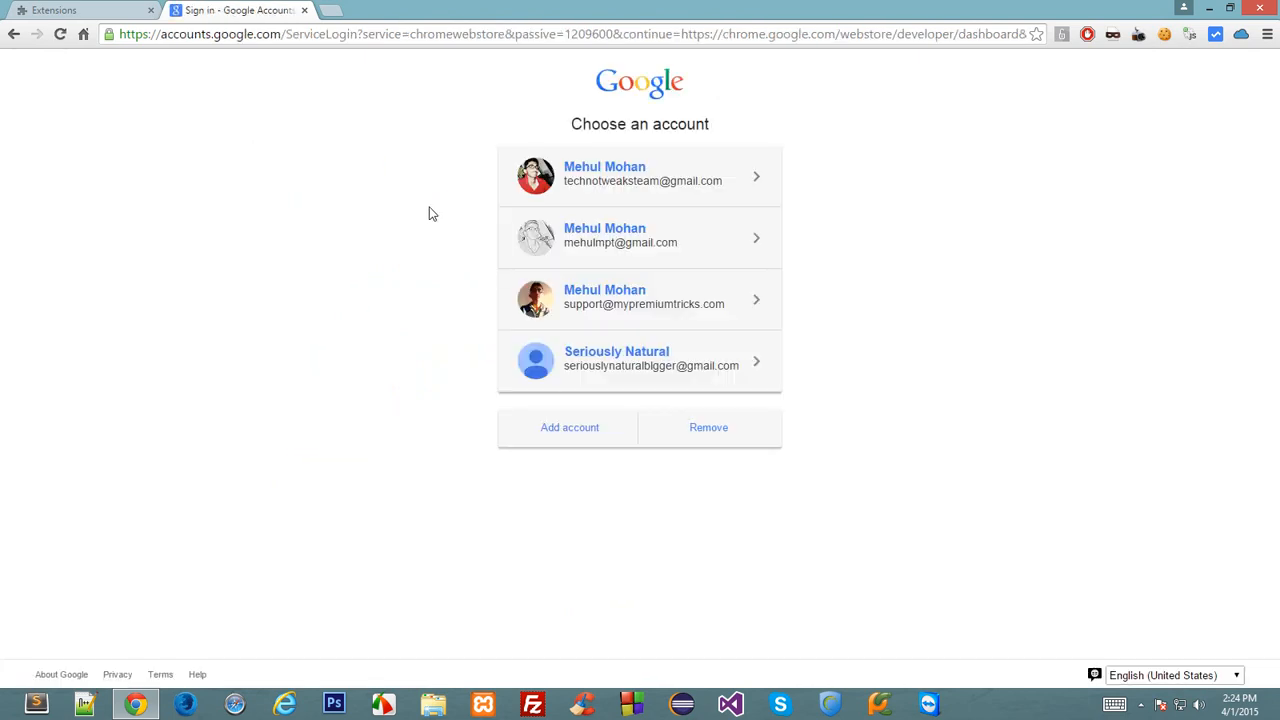
Sign in with the second listed Google account using its password.
{"action": "left_click", "coordinate": [640, 238]}
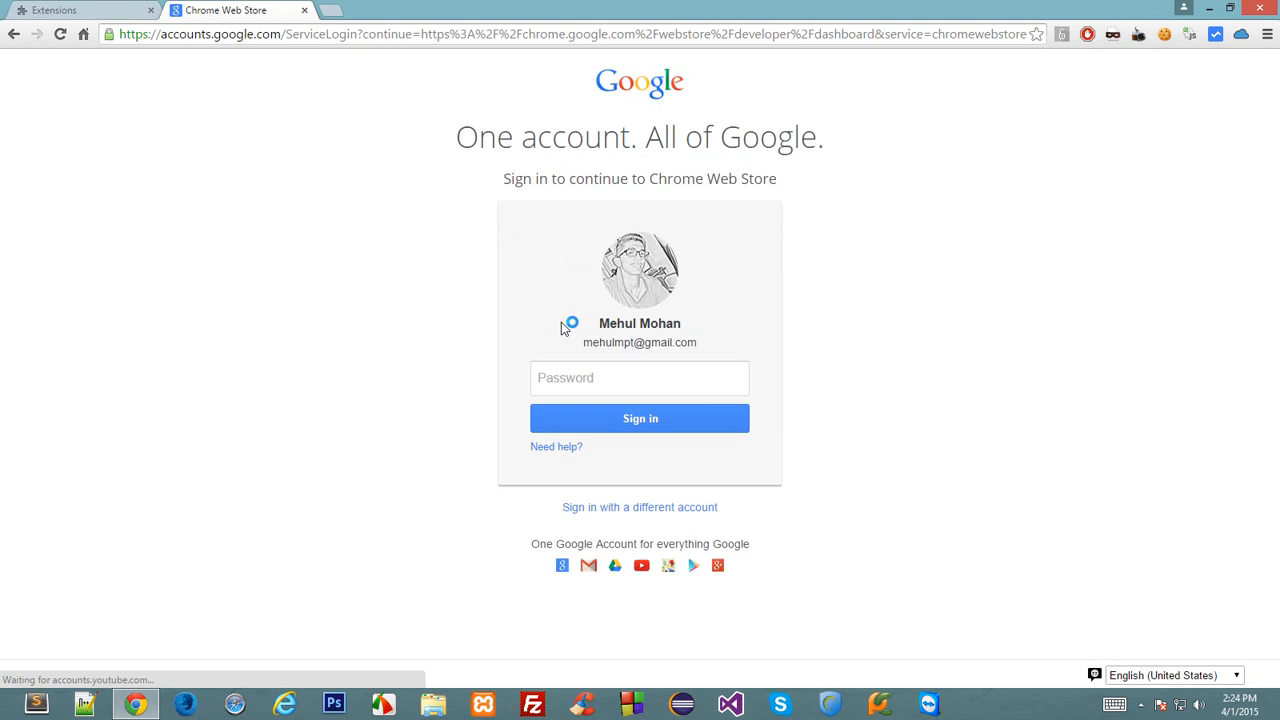
{"action": "type", "text": "***"}
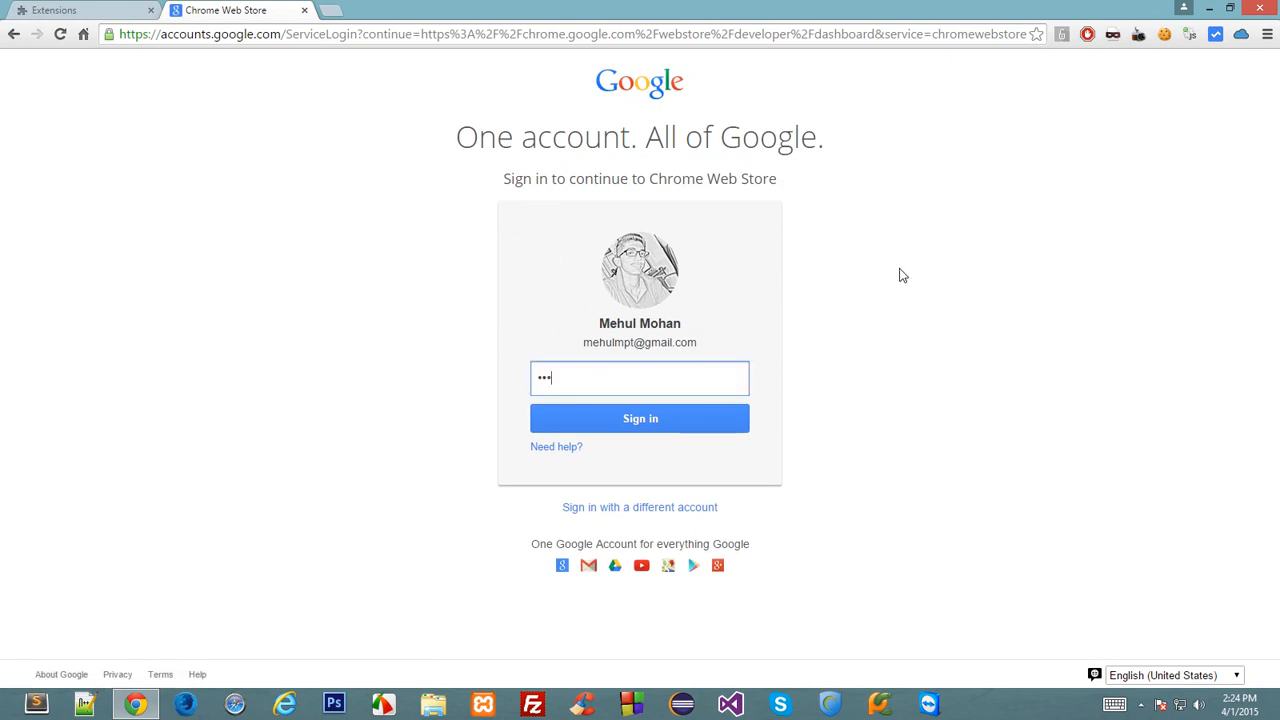
{"action": "left_click", "coordinate": [640, 418]}
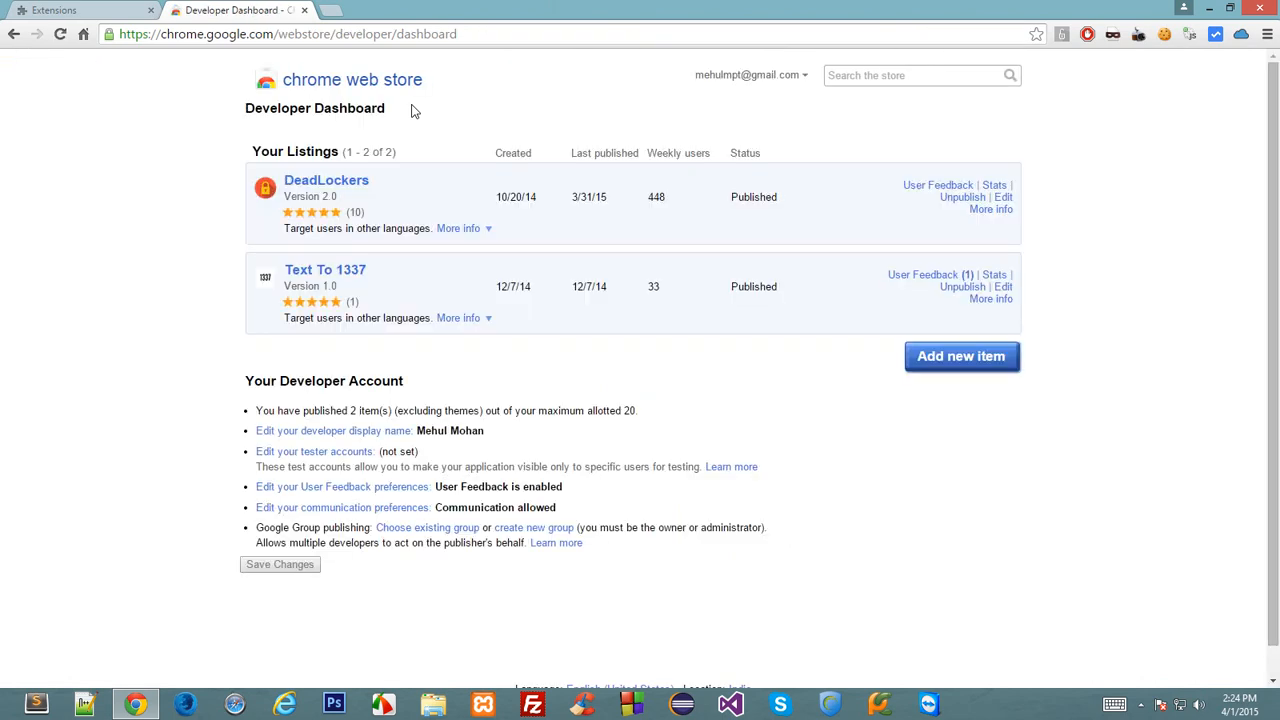
{"action": "mouse_move", "coordinate": [260, 254]}
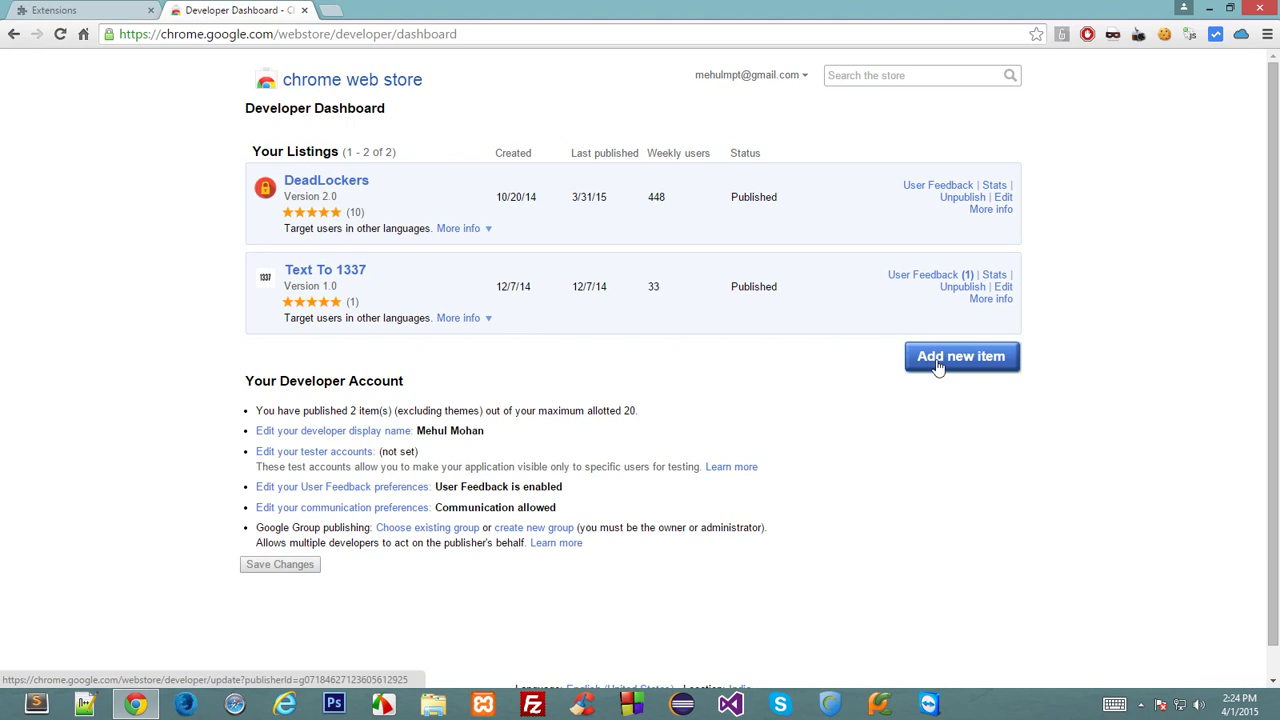
Add a new item and upload Extension.zip as its package.
{"action": "left_click", "coordinate": [960, 356]}
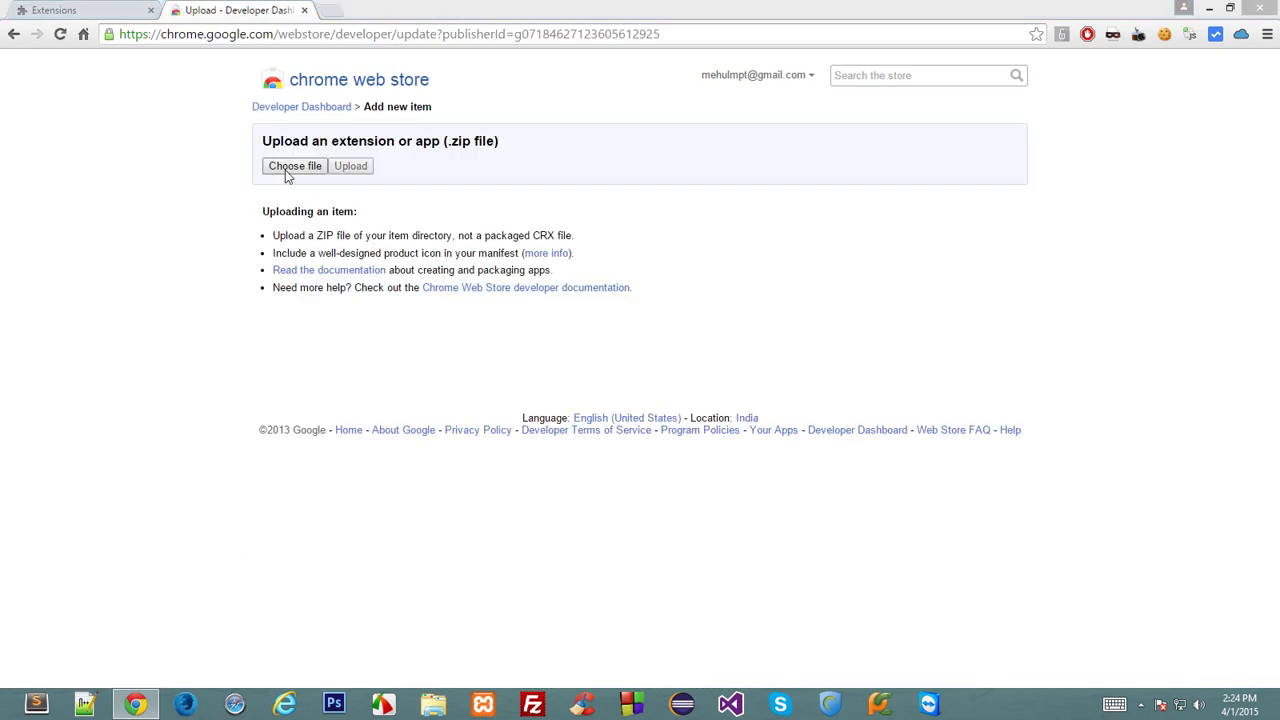
{"action": "left_click", "coordinate": [294, 166]}
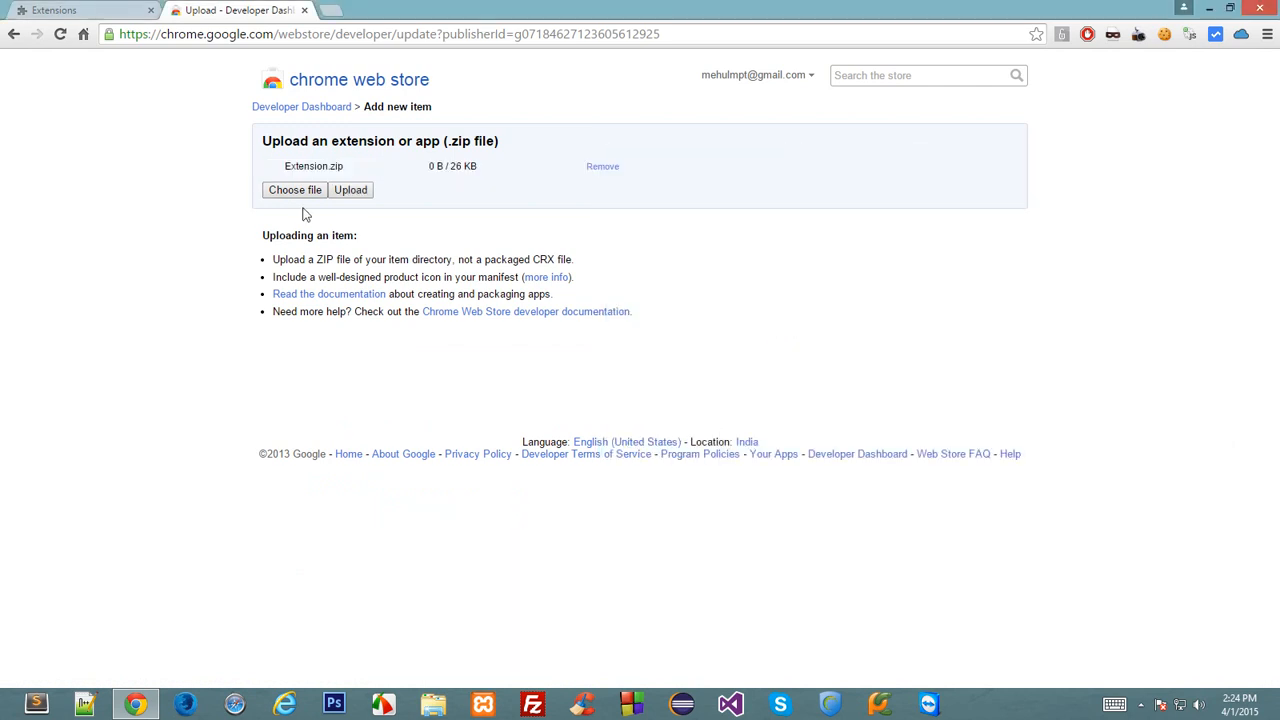
{"action": "left_click", "coordinate": [350, 190]}
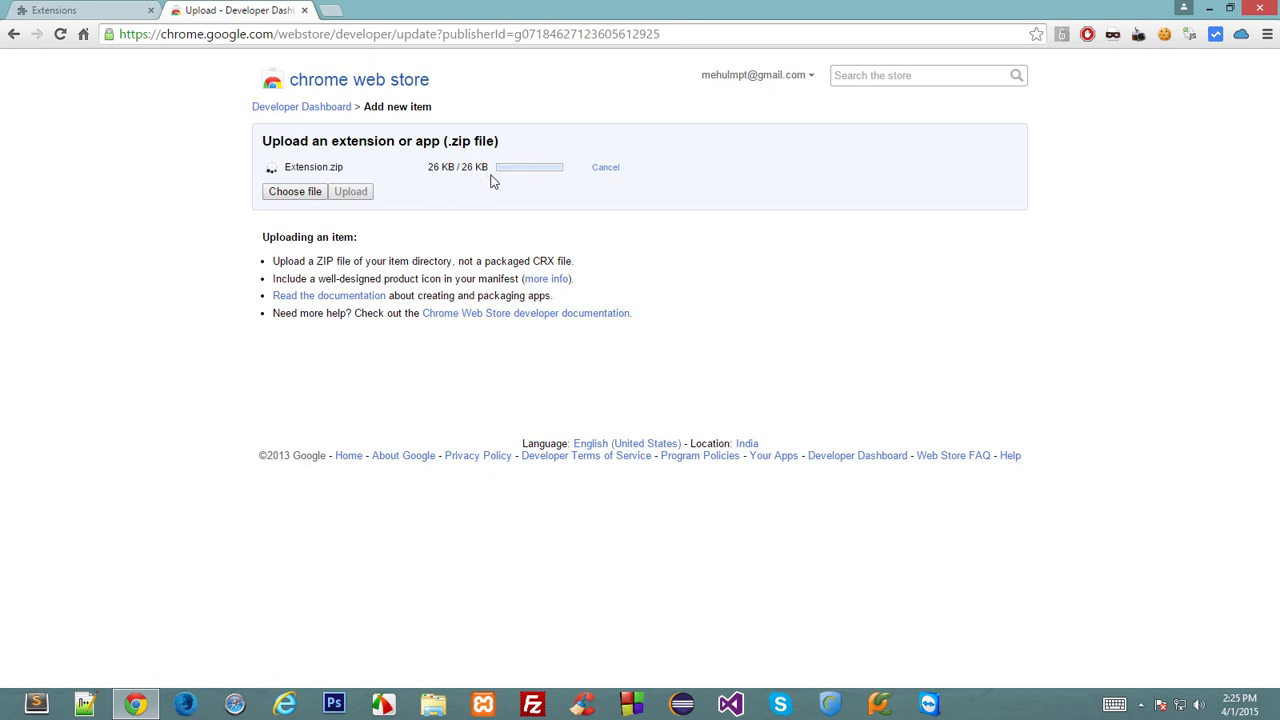
{"action": "left_click", "coordinate": [350, 192]}
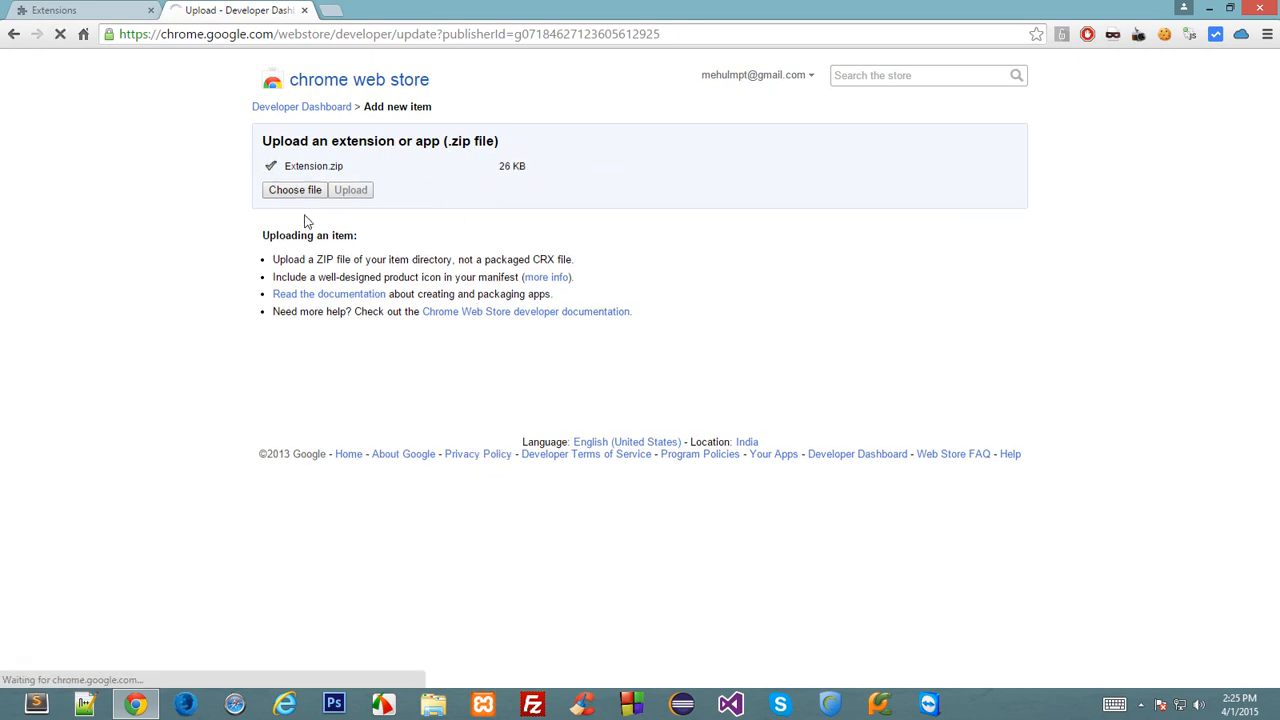
{"action": "left_click", "coordinate": [350, 190]}
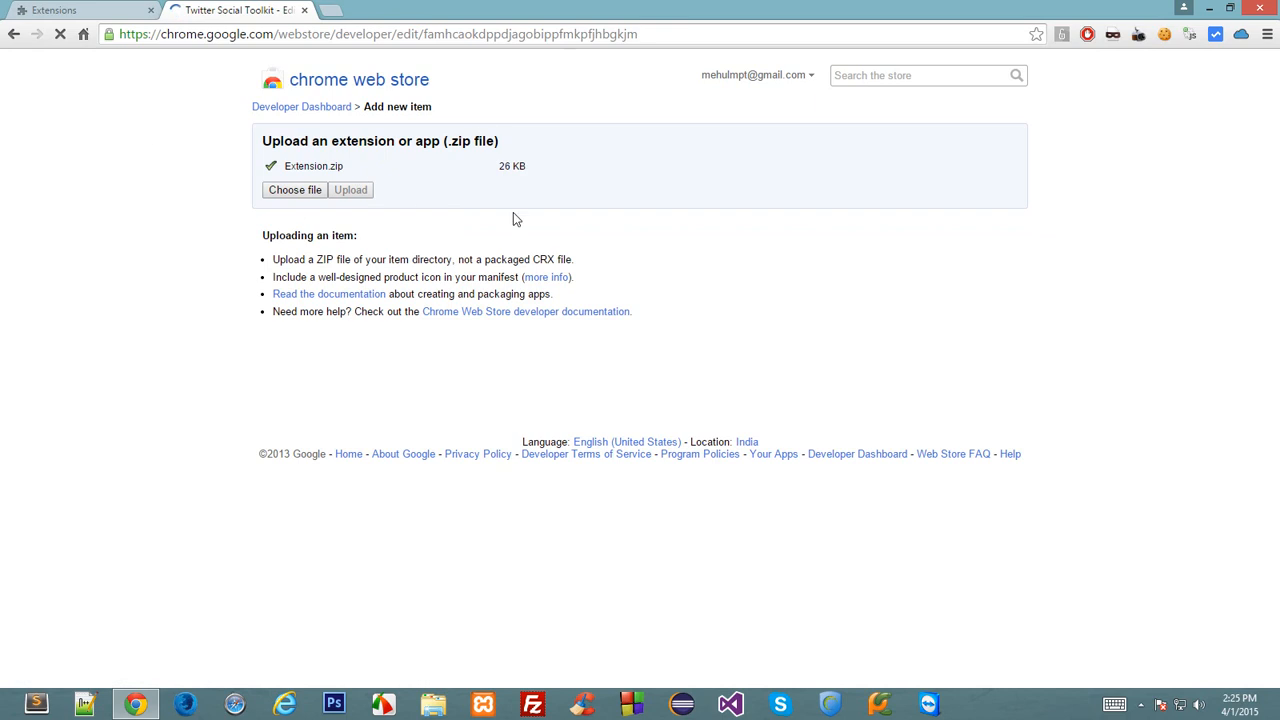
Enter the detailed description 'Twitter social toolkit! Share links, images, URL, pages, anything on your twitter account'.
{"action": "left_click", "coordinate": [350, 190]}
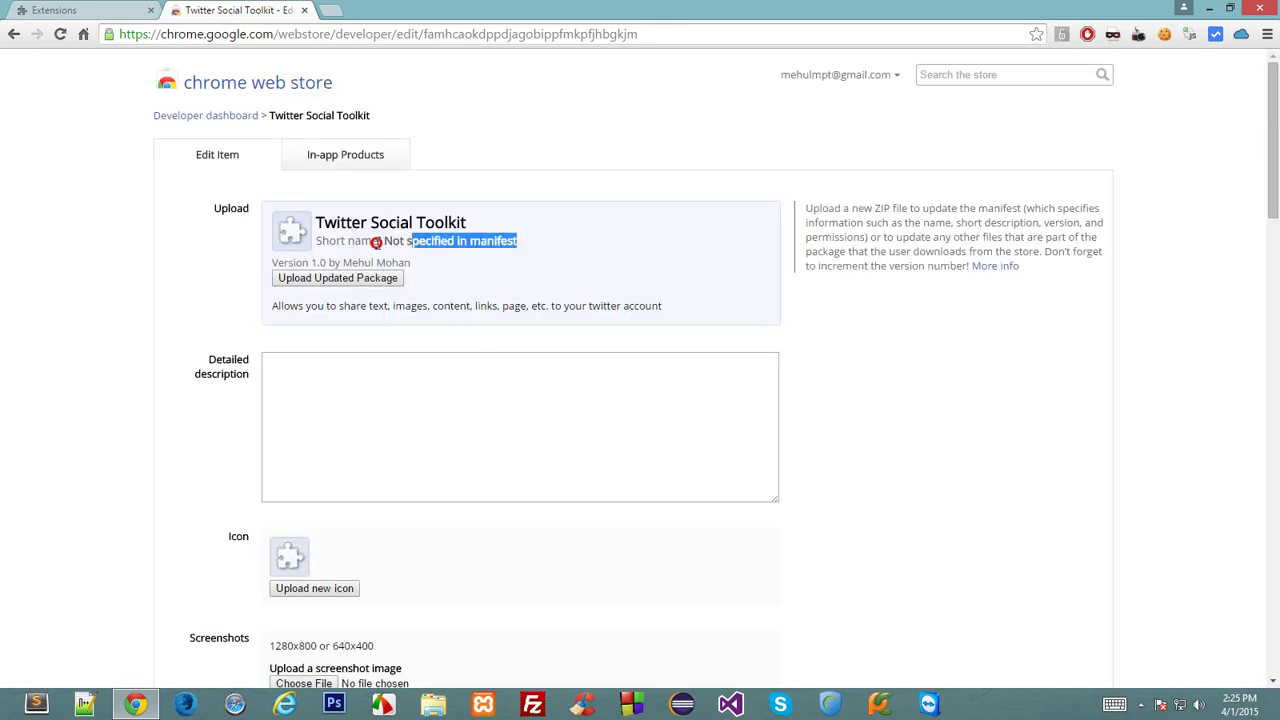
{"action": "left_click", "coordinate": [520, 428]}
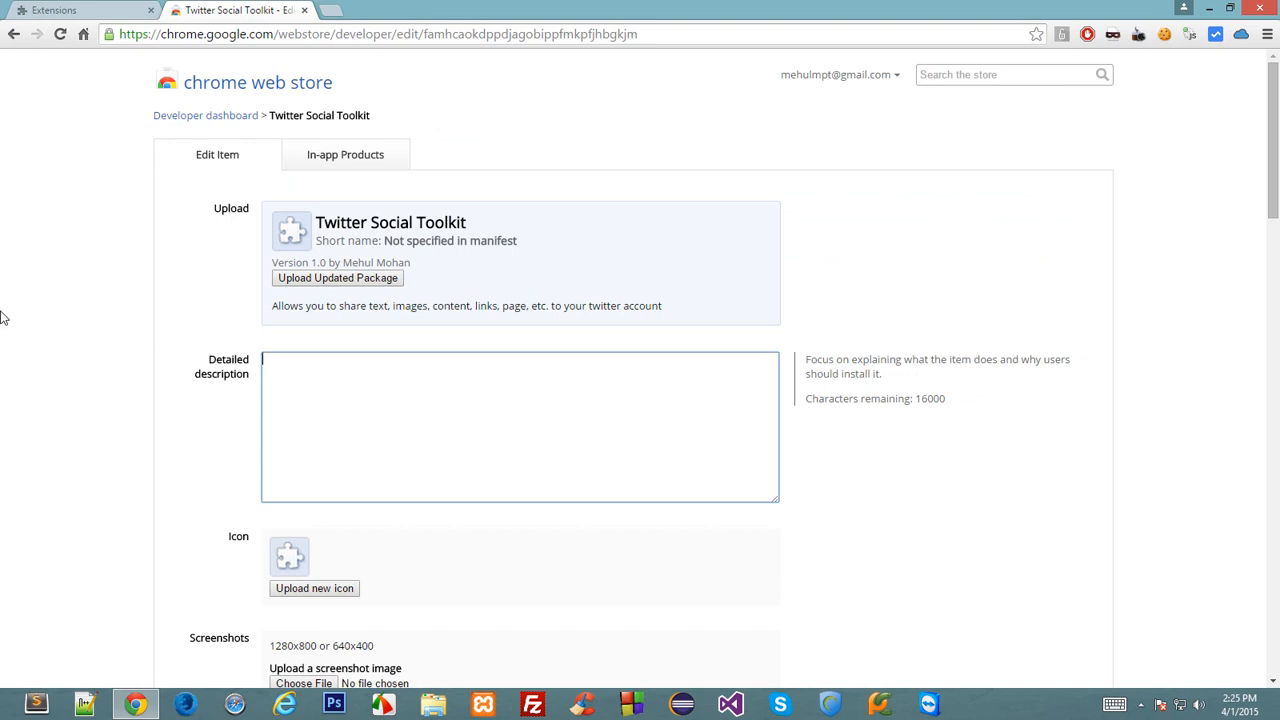
{"action": "type", "text": "Twitter"}
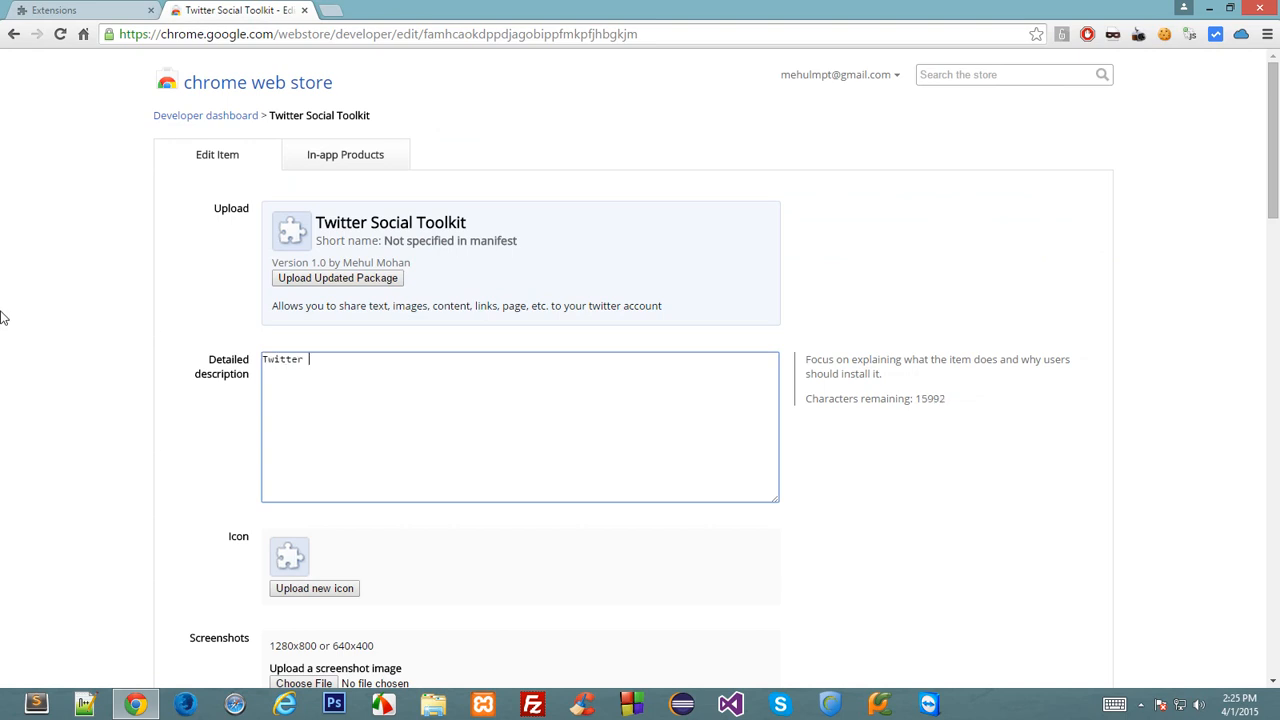
{"action": "type", "text": "social toolkit"}
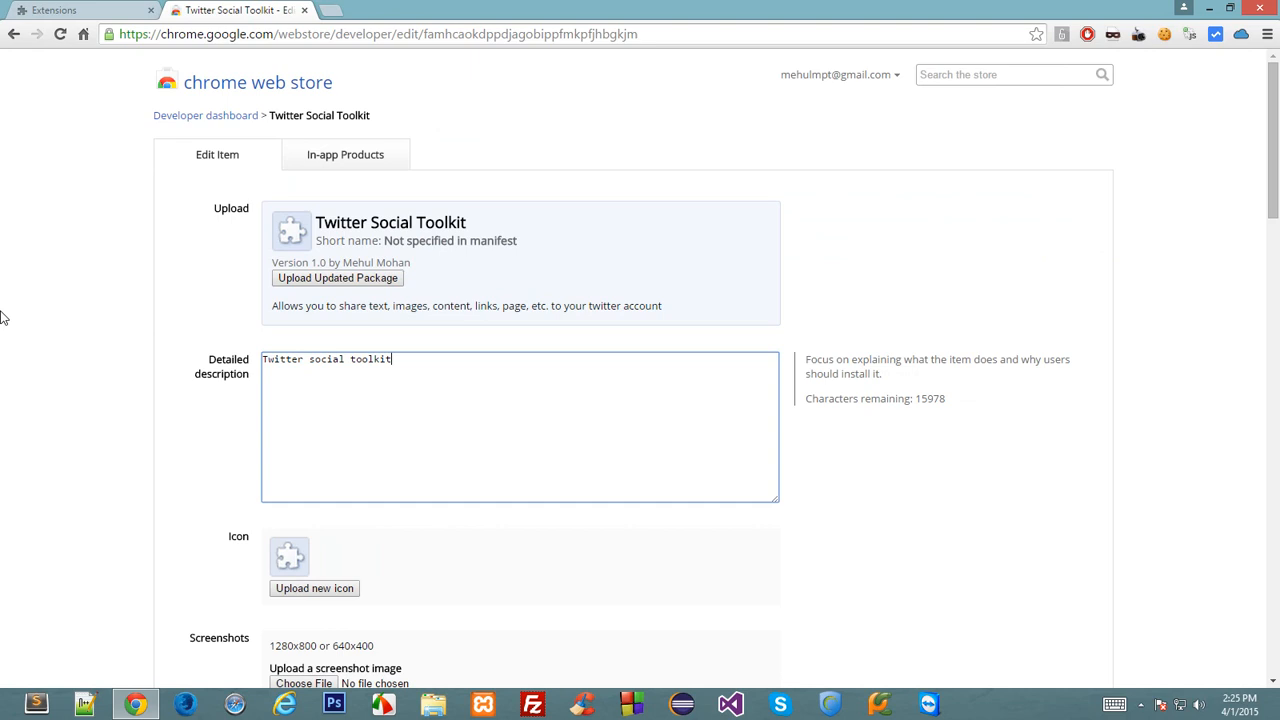
{"action": "type", "text": "! Share your"}
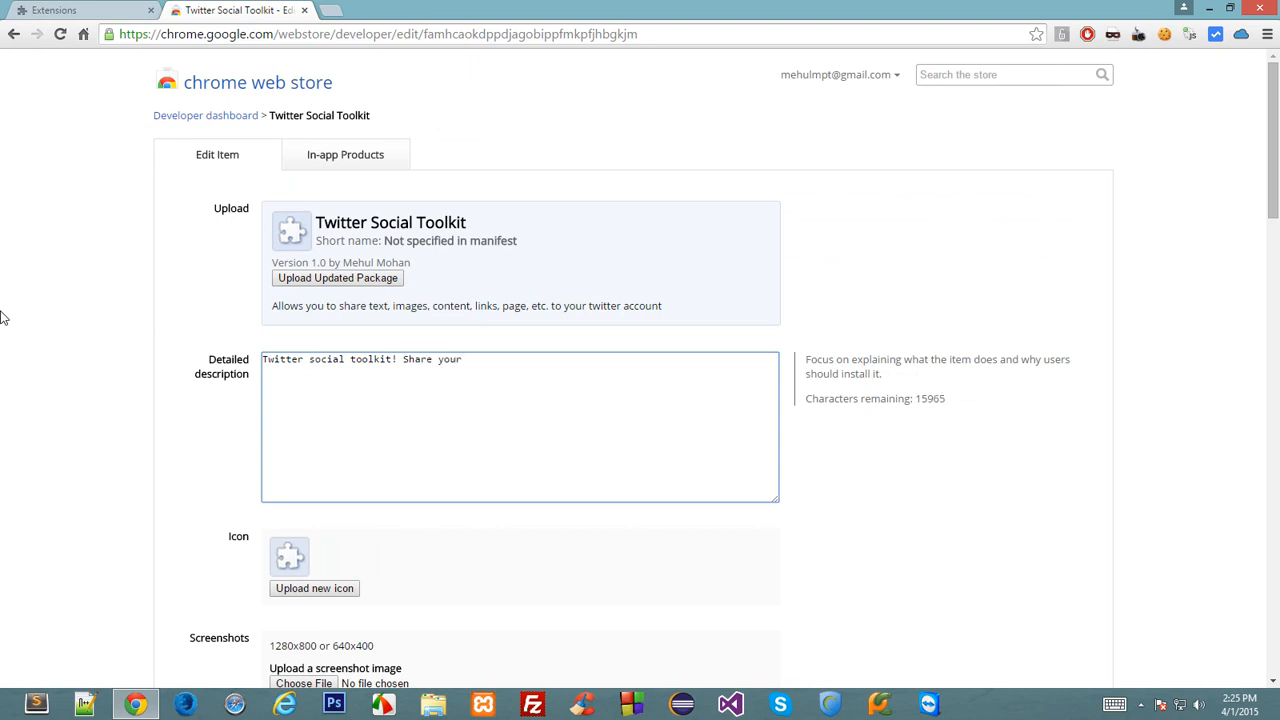
{"action": "type", "text": "links, im"}
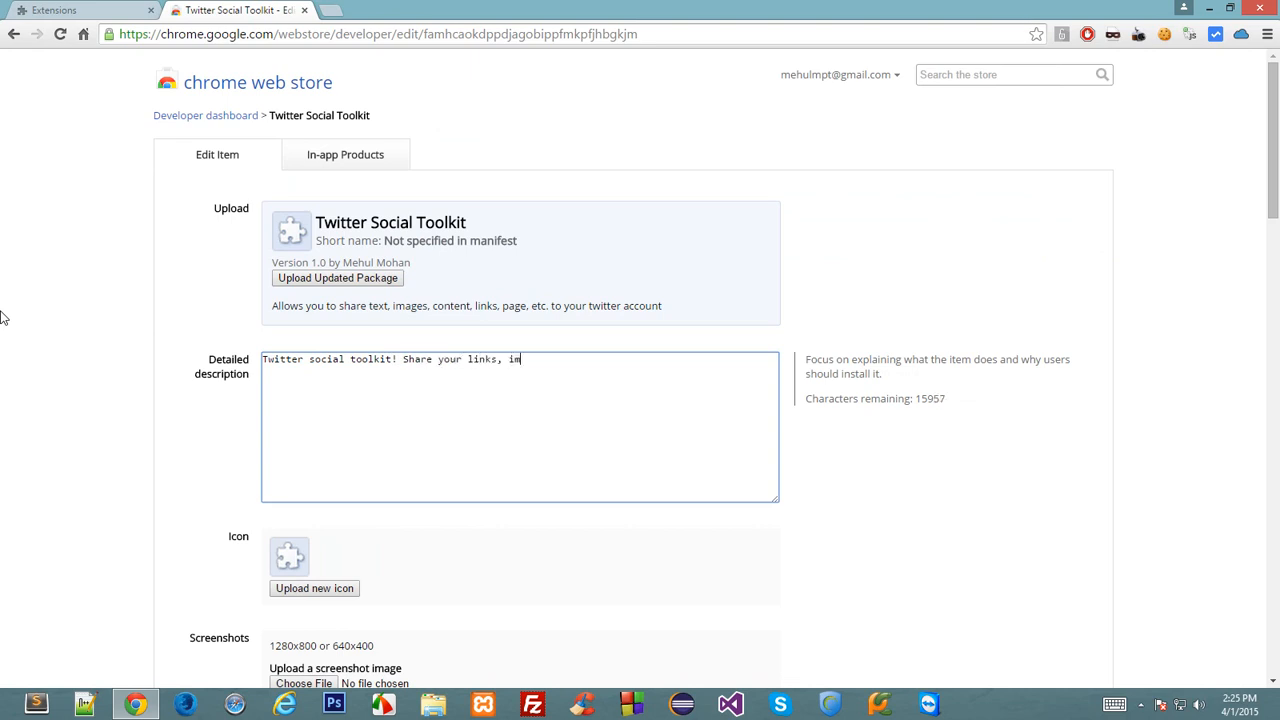
{"action": "type", "text": "ages, URL, pages,"}
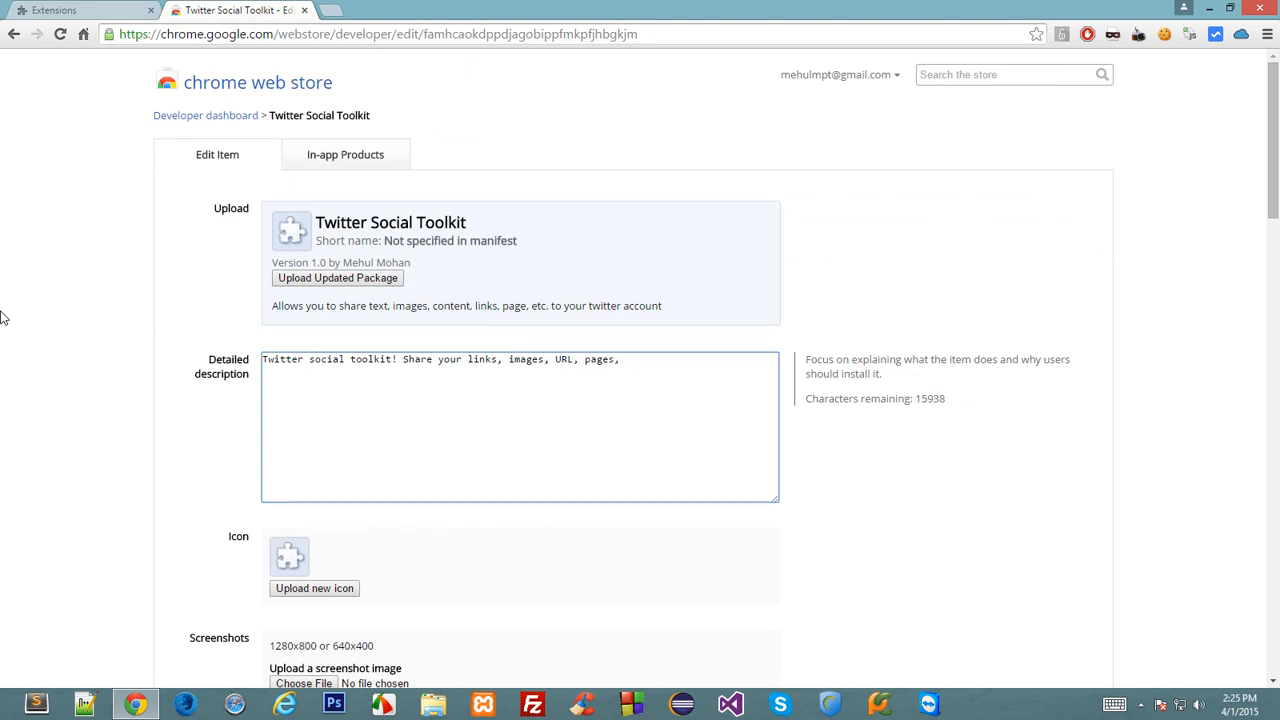
{"action": "type", "text": "anything on your"}
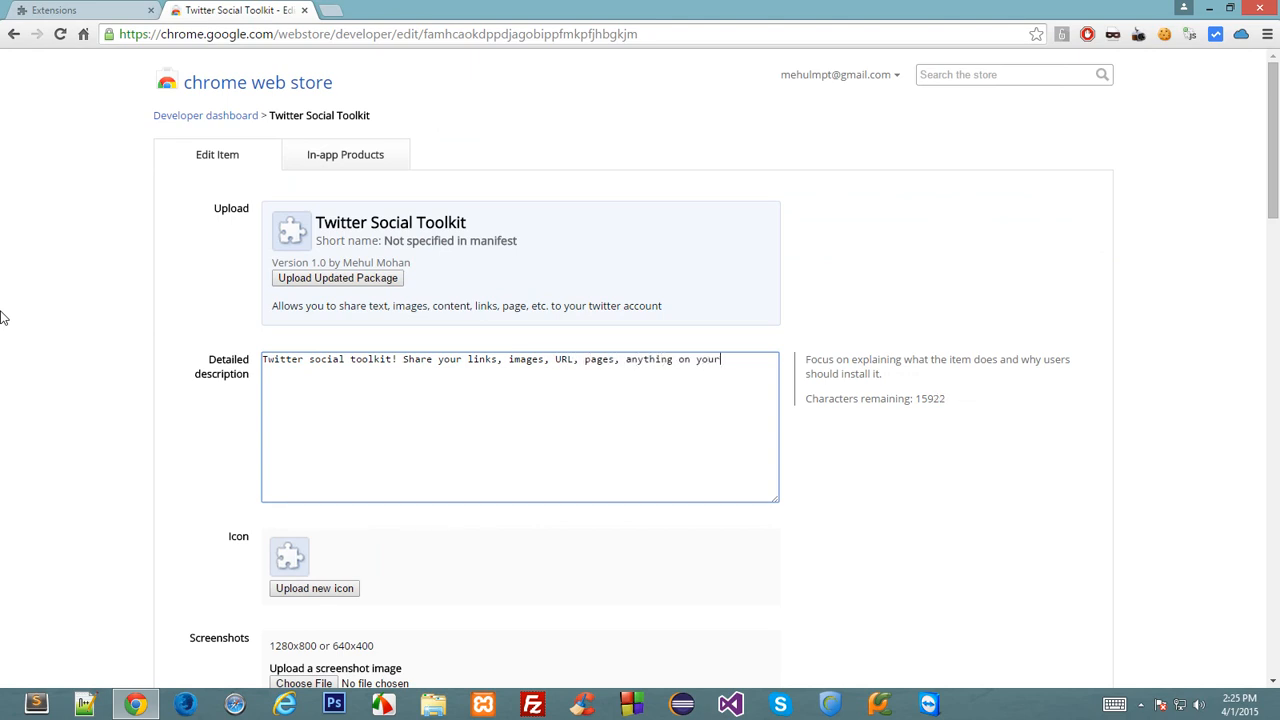
{"action": "type", "text": "twitter account insta"}
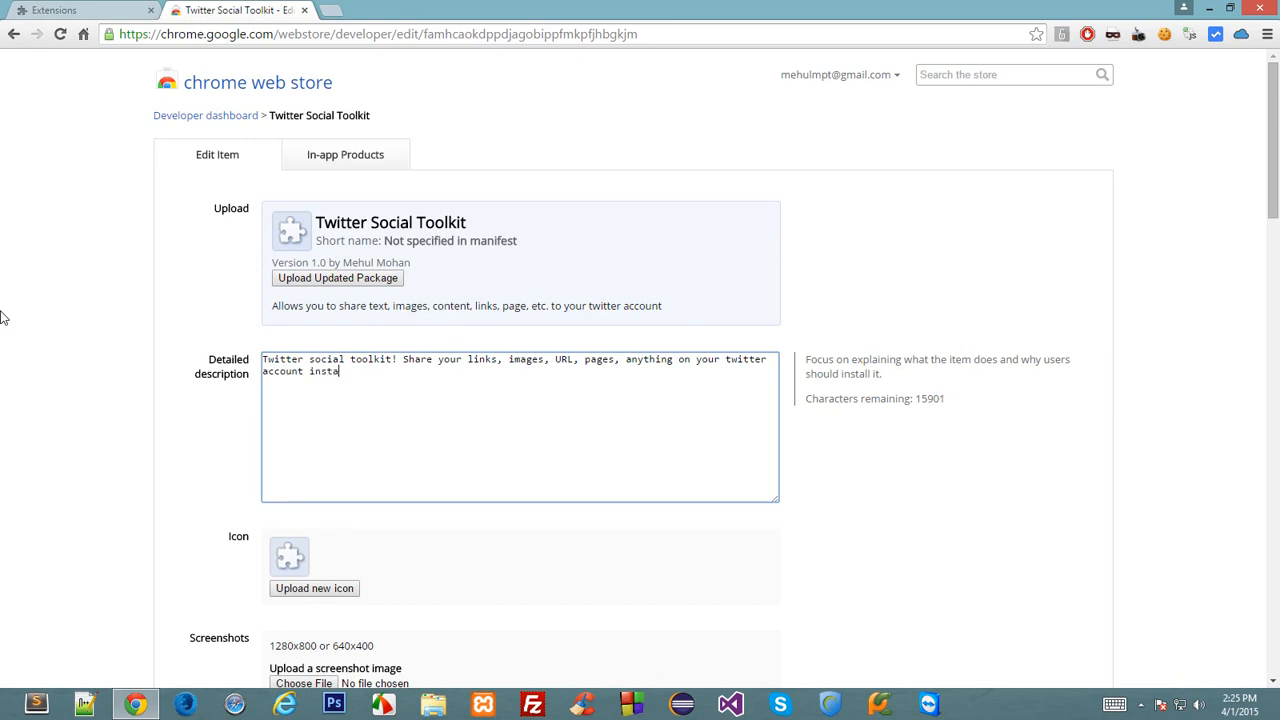
Upload icon.png from the Chrome Extension folder as the item's new icon.
{"action": "scroll", "scroll_direction": "down", "scroll_amount": 3}
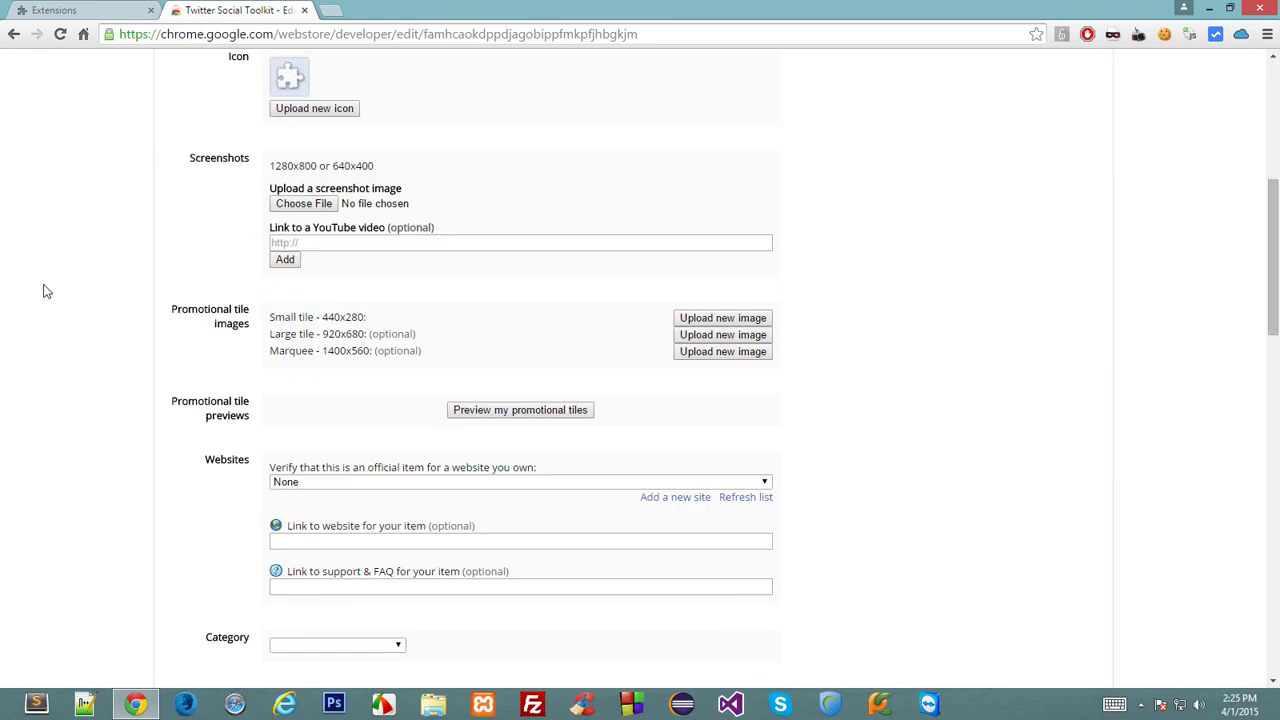
{"action": "left_click", "coordinate": [314, 108]}
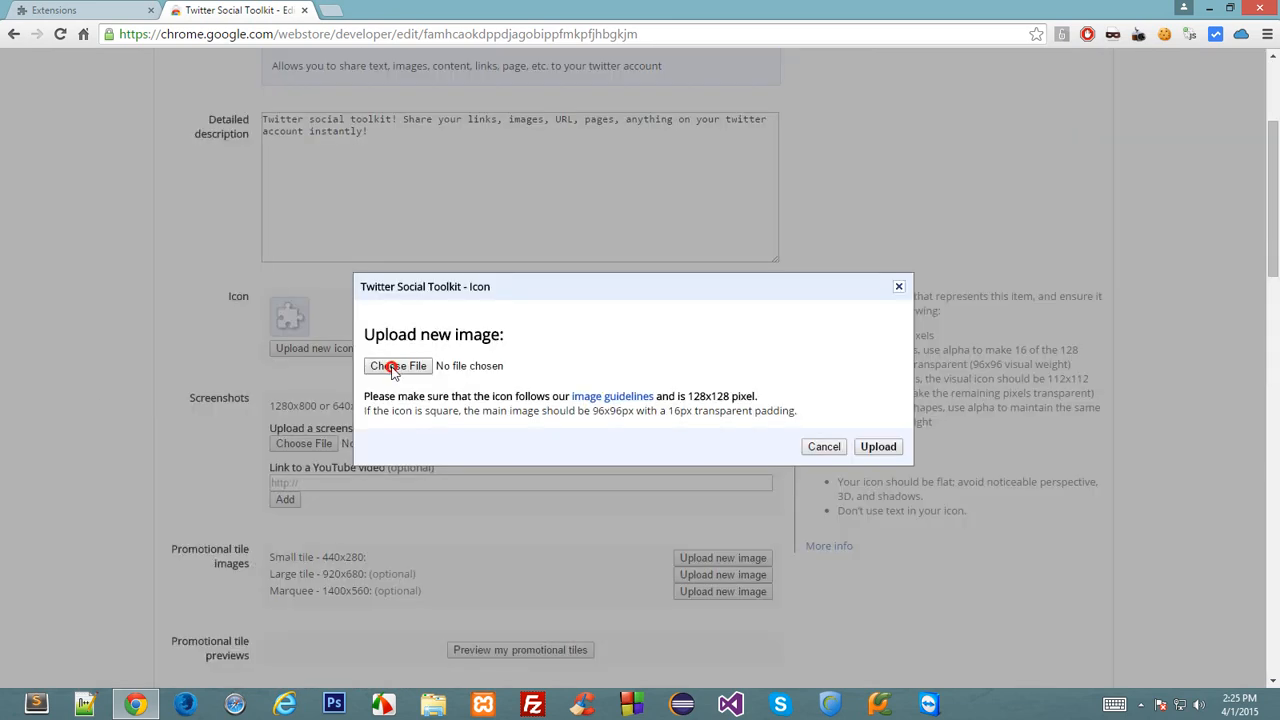
{"action": "left_click", "coordinate": [396, 364]}
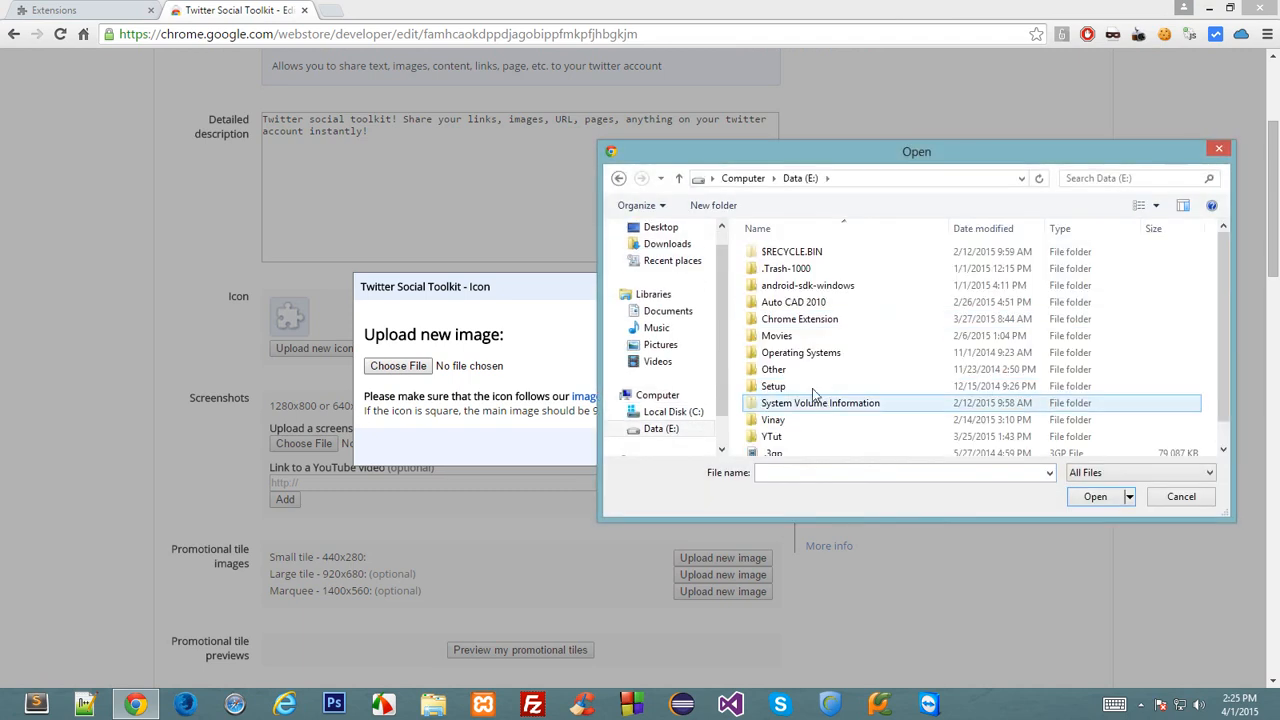
{"action": "double_click", "coordinate": [798, 318]}
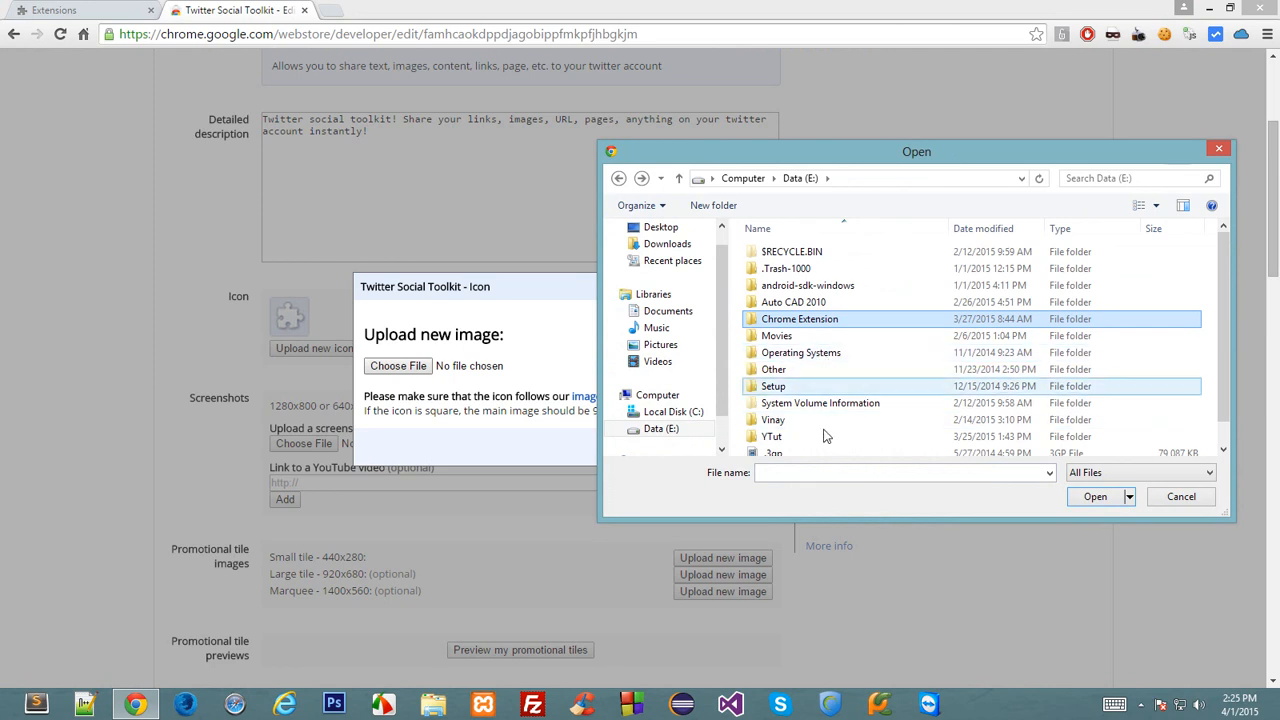
{"action": "double_click", "coordinate": [798, 318]}
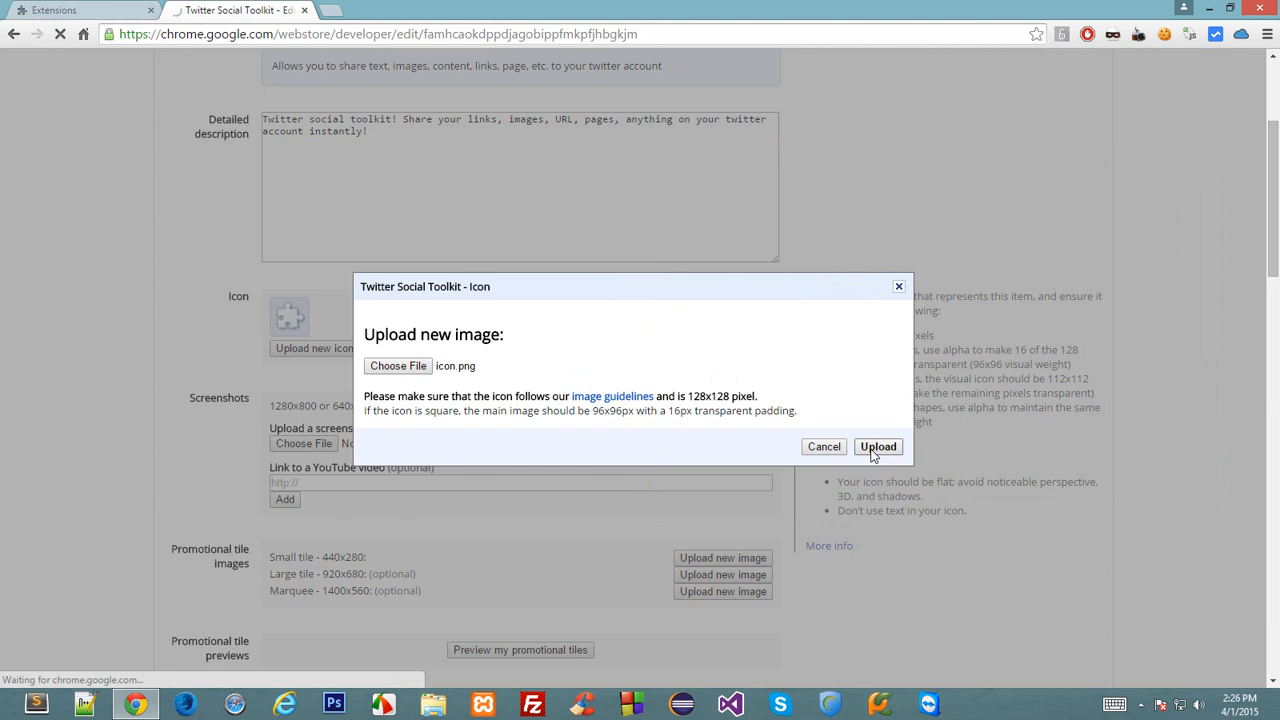
{"action": "left_click", "coordinate": [876, 446]}
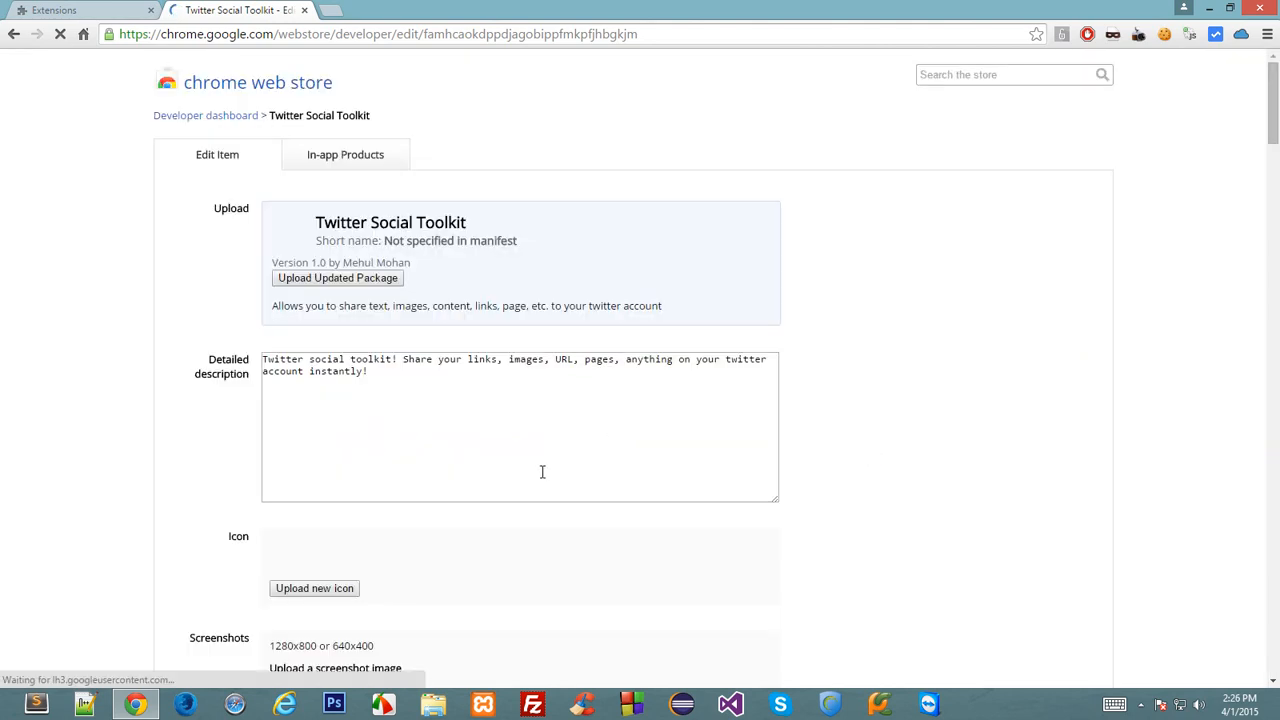
Set the item's category to Social & Communication.
{"action": "scroll", "scroll_direction": "down", "scroll_amount": 3}
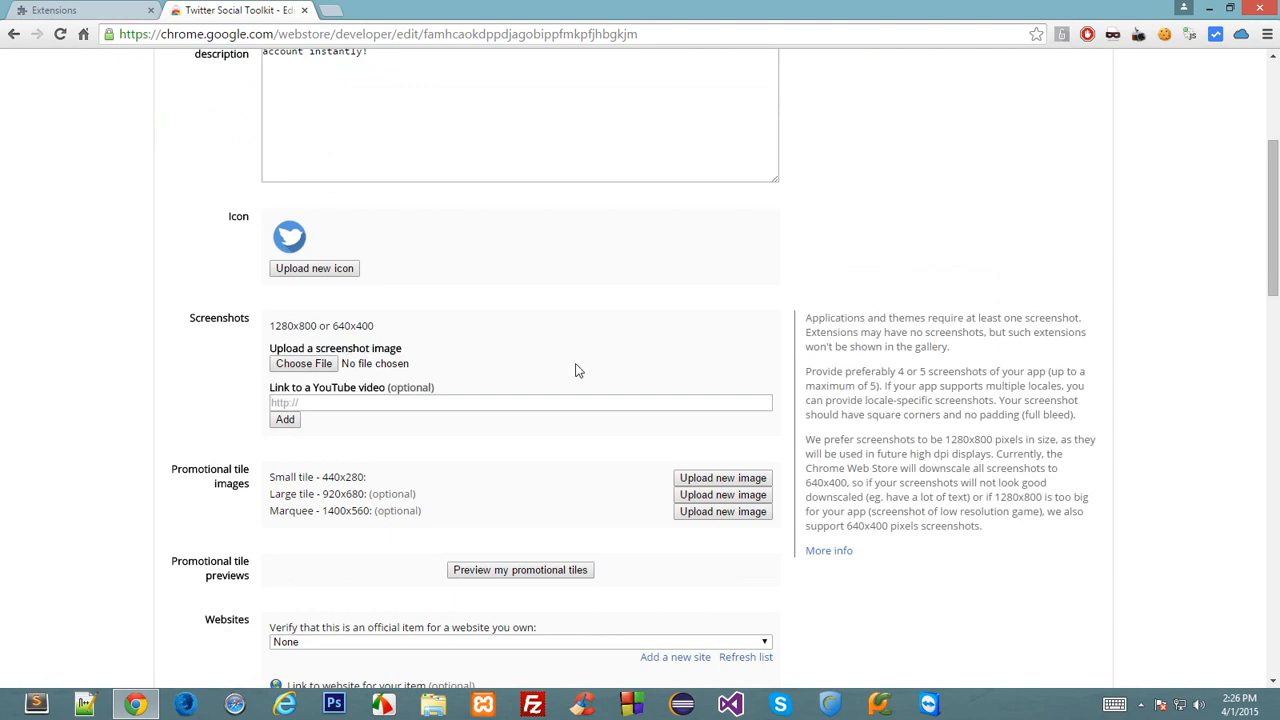
{"action": "scroll", "scroll_direction": "down", "scroll_amount": 3}
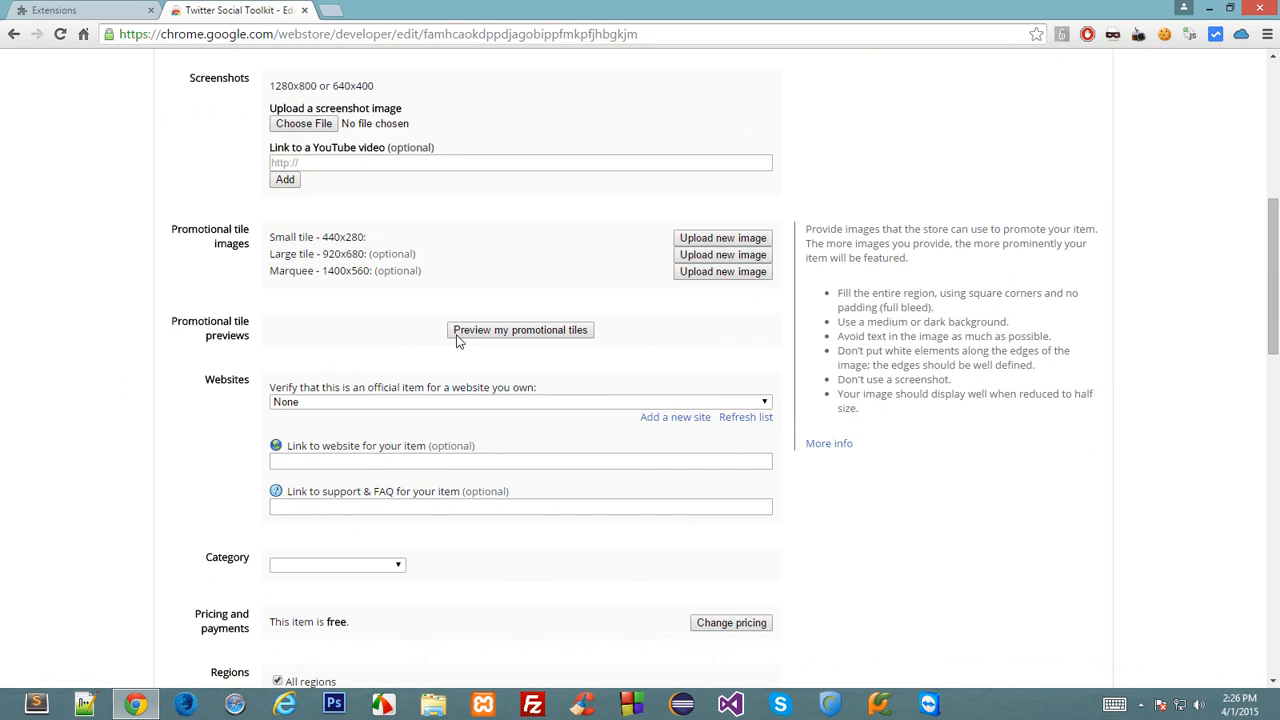
{"action": "scroll", "scroll_direction": "down", "scroll_amount": 3}
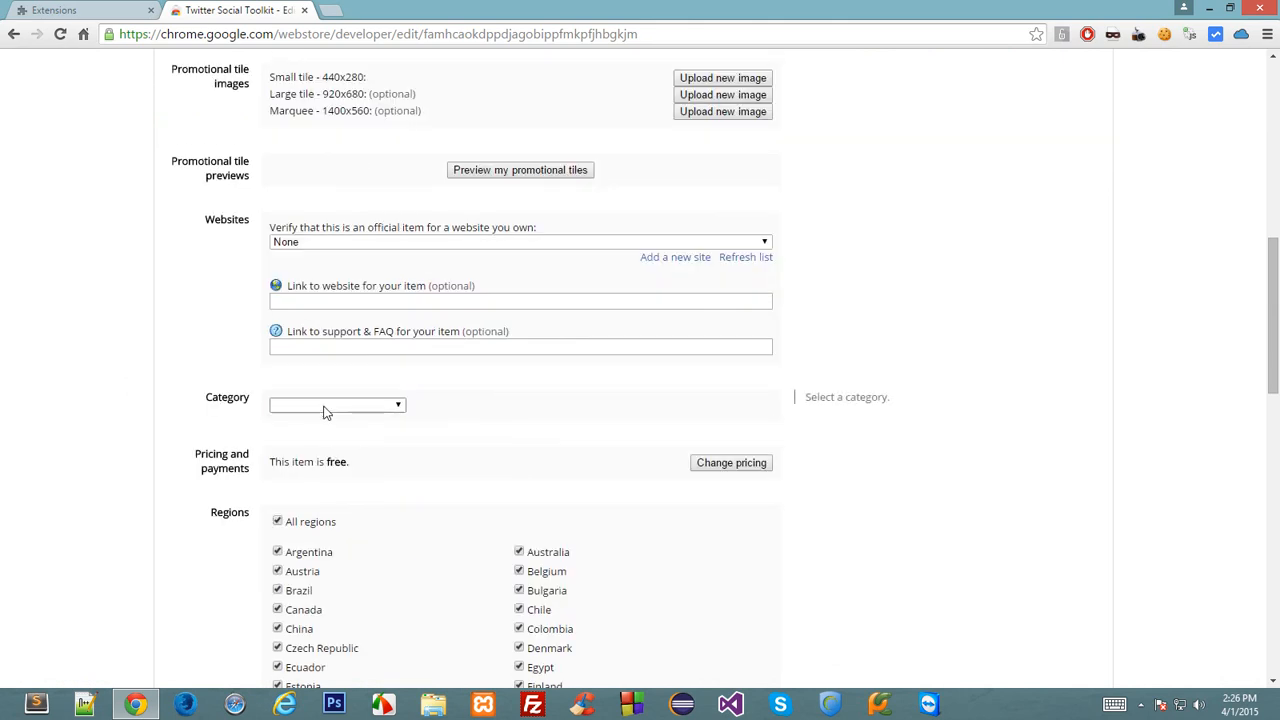
{"action": "left_click", "coordinate": [336, 404]}
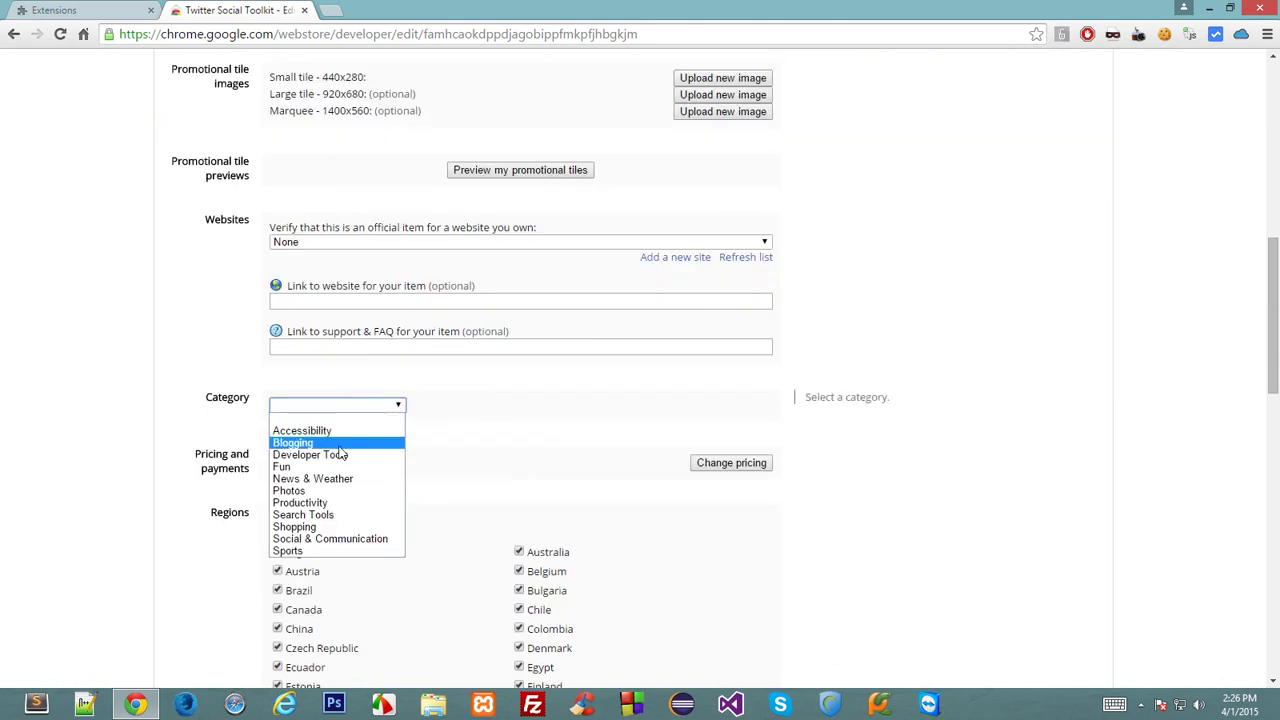
{"action": "left_click", "coordinate": [310, 454]}
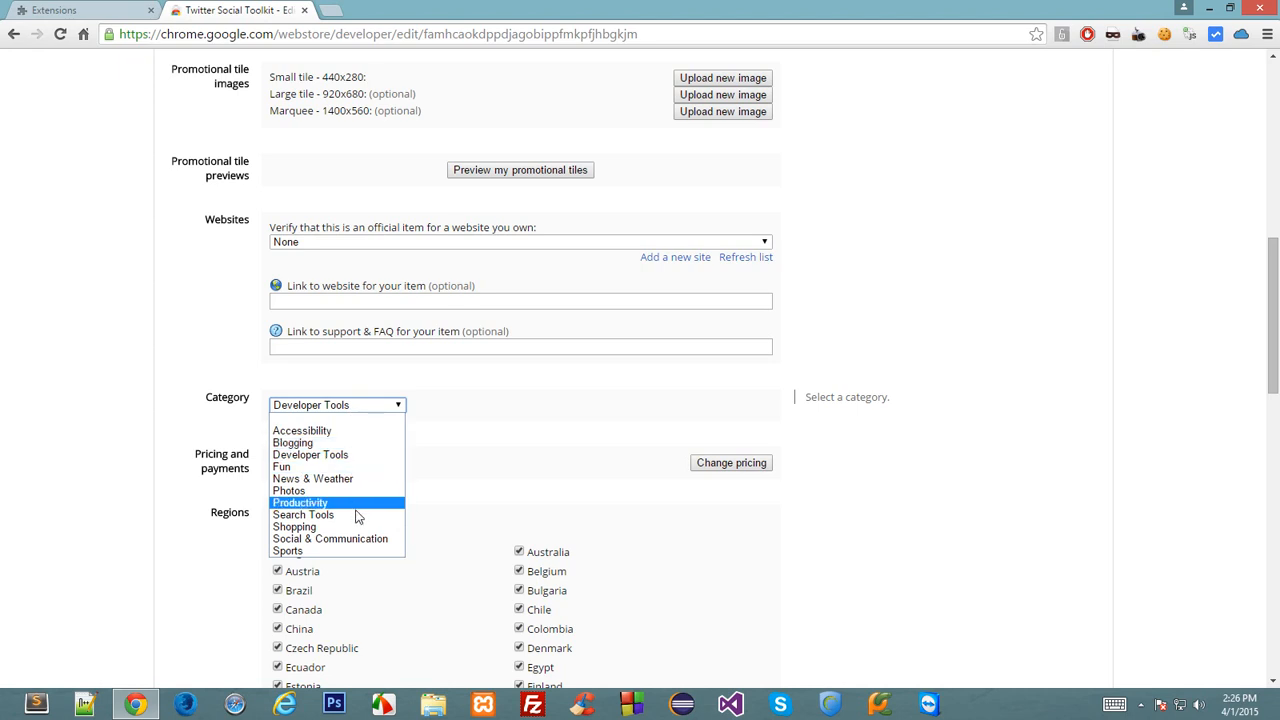
{"action": "left_click", "coordinate": [330, 540]}
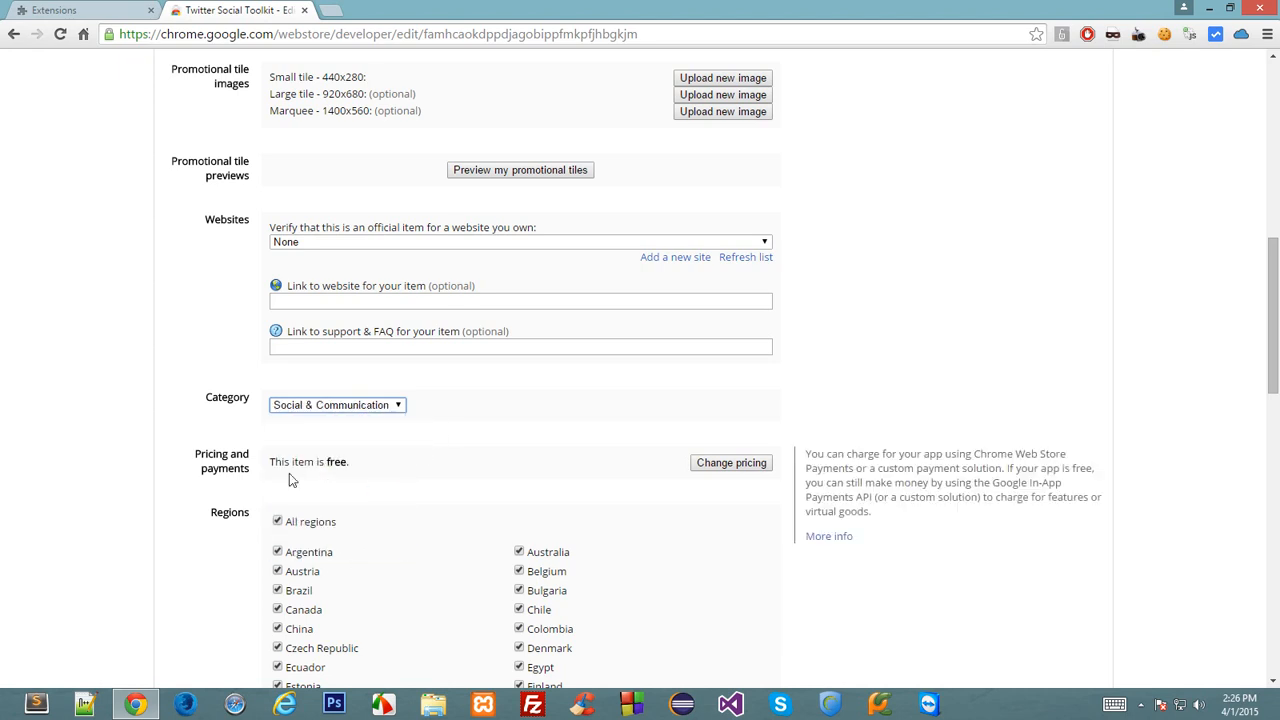
Publish changes and confirm, getting the 'language is not selected' error.
{"action": "scroll", "scroll_direction": "down", "scroll_amount": 3}
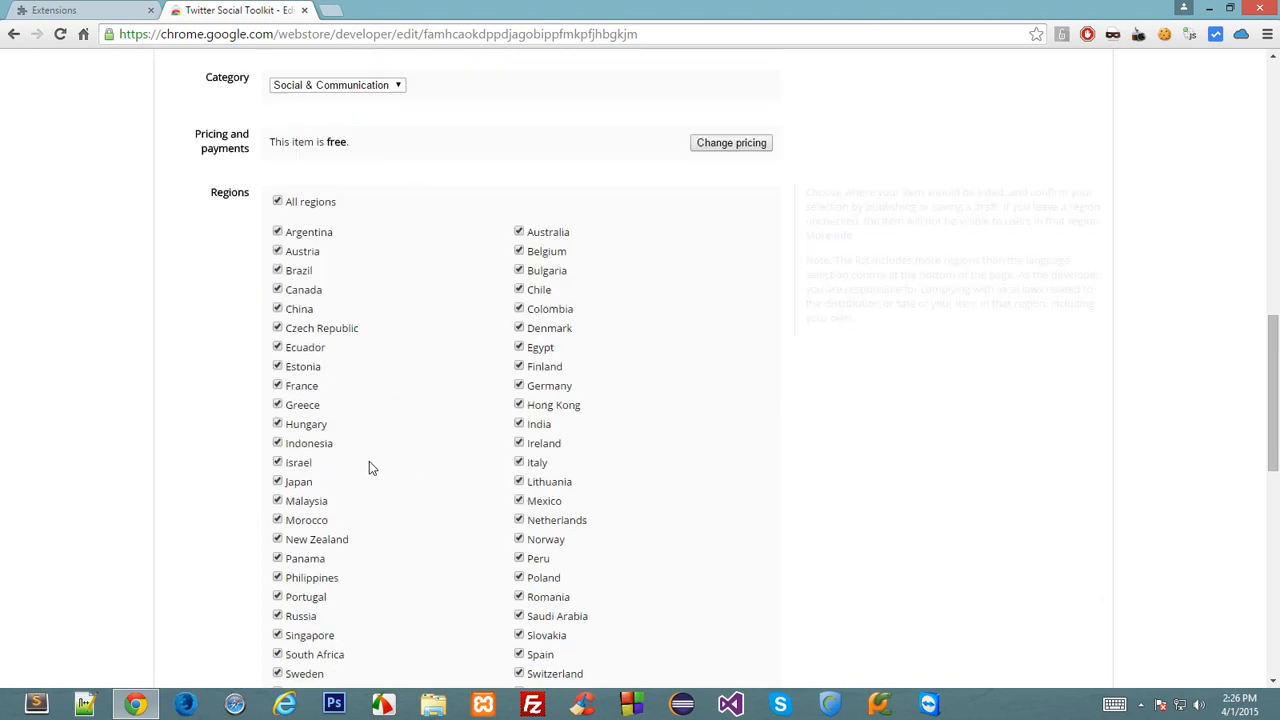
{"action": "scroll", "scroll_direction": "down", "scroll_amount": 3}
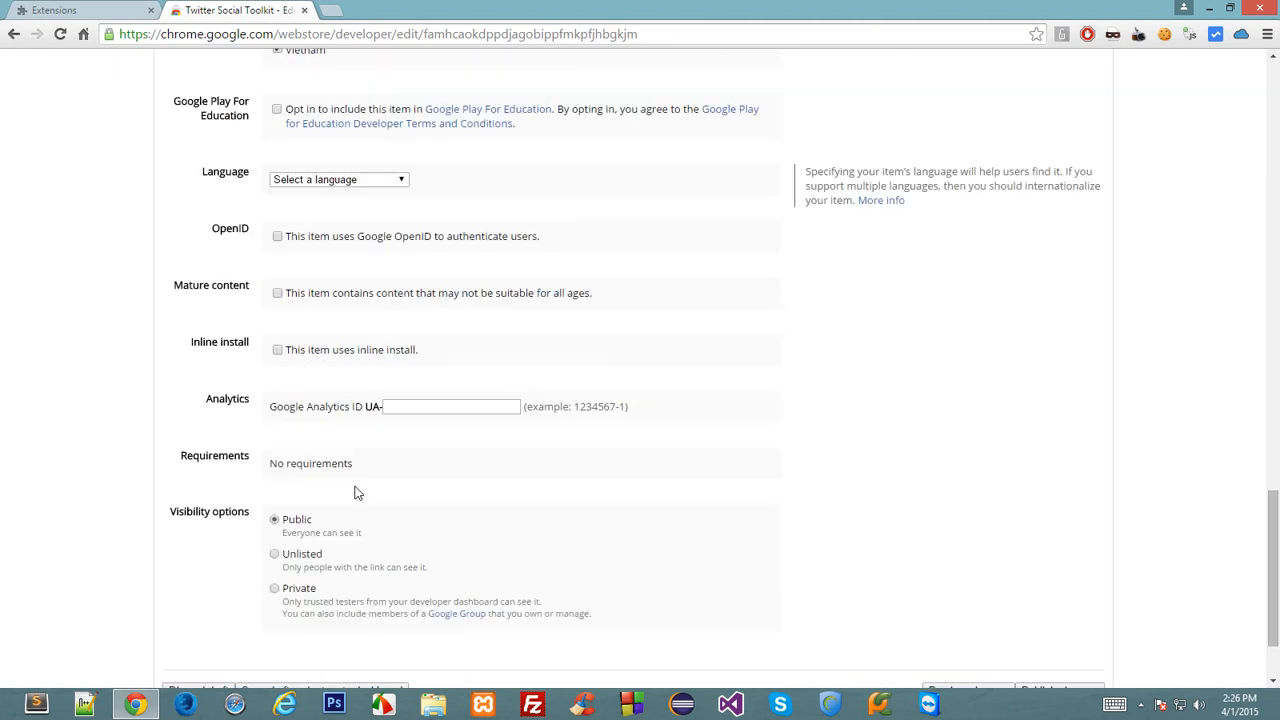
{"action": "mouse_move", "coordinate": [494, 172]}
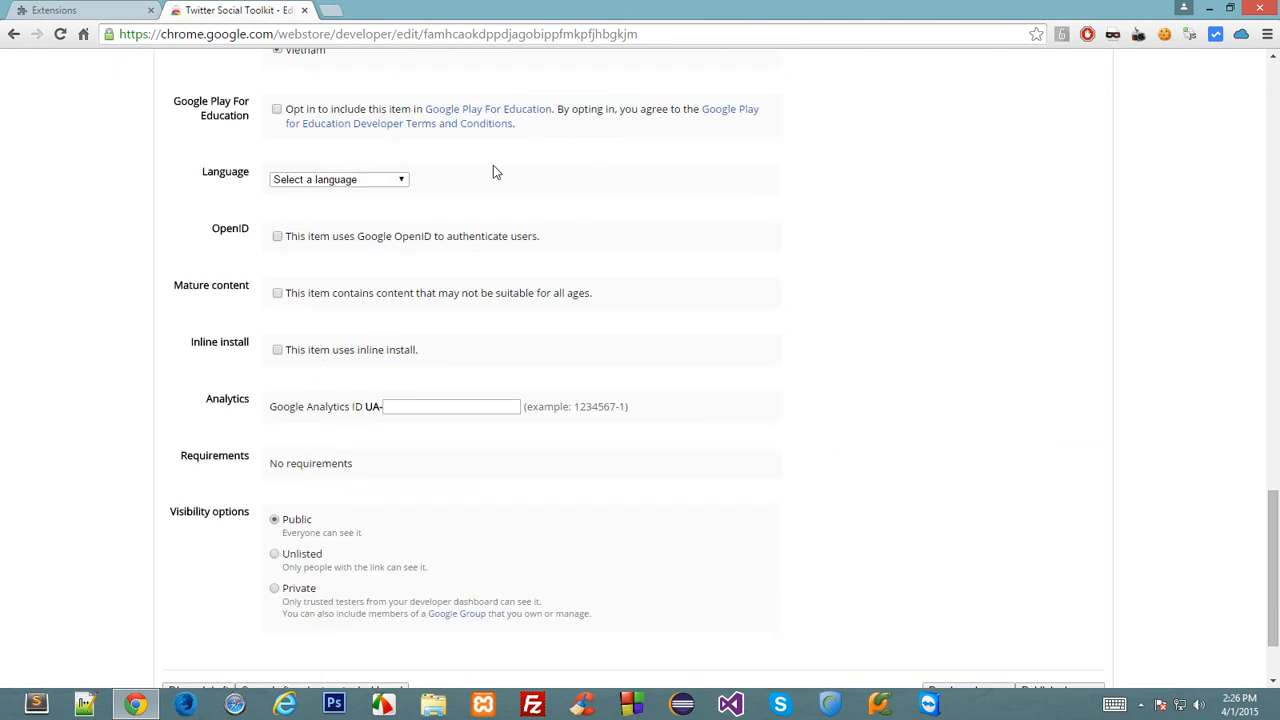
{"action": "scroll", "scroll_direction": "down", "scroll_amount": 3}
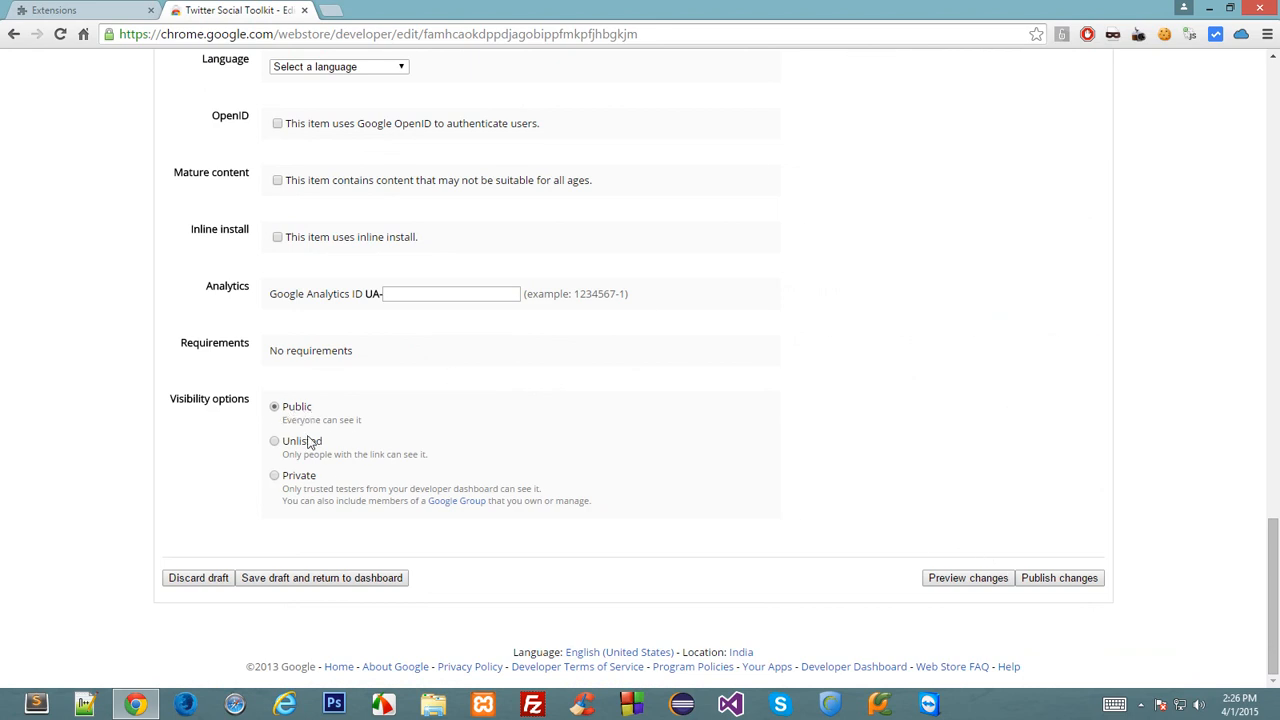
{"action": "left_click", "coordinate": [1060, 578]}
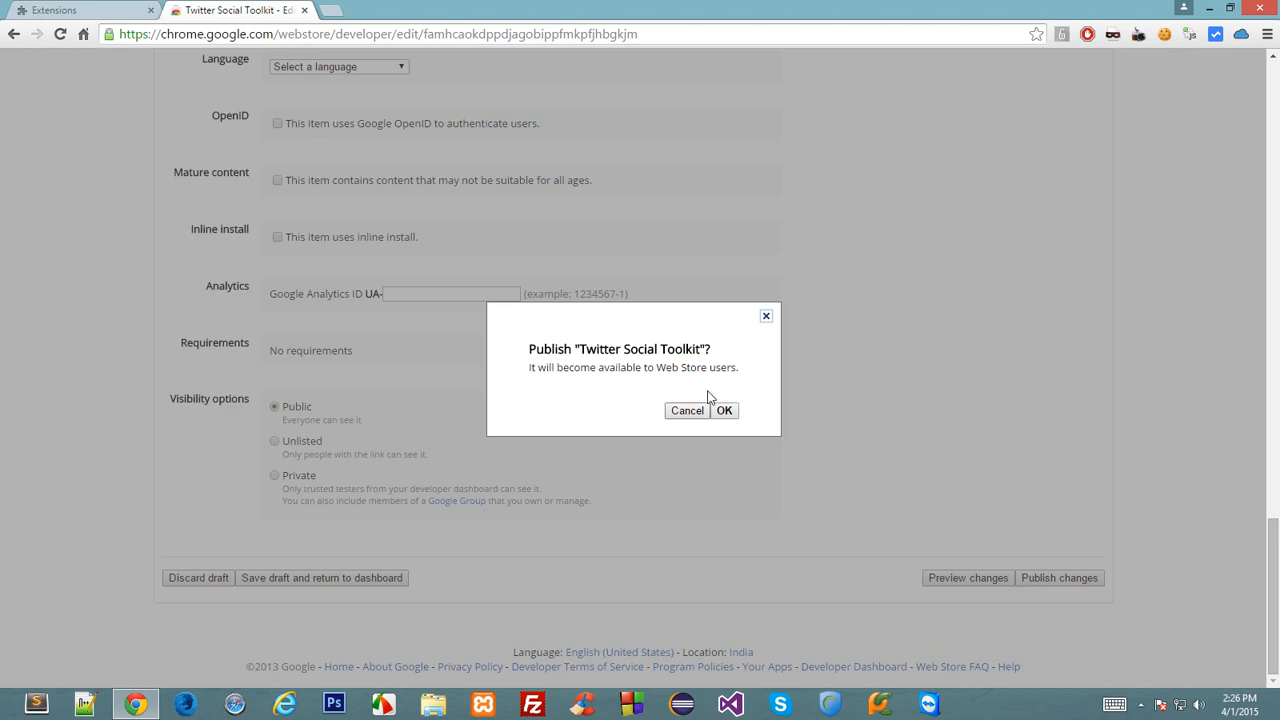
{"action": "left_click", "coordinate": [724, 412]}
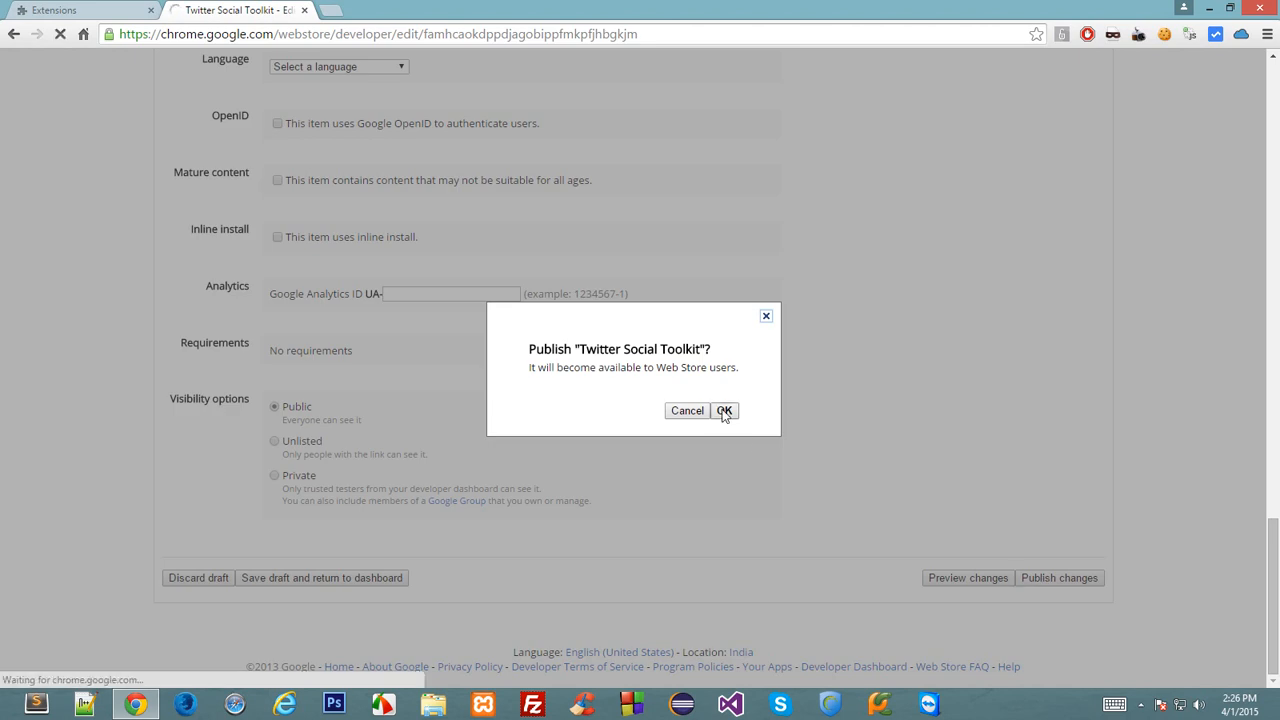
{"action": "left_click", "coordinate": [724, 412]}
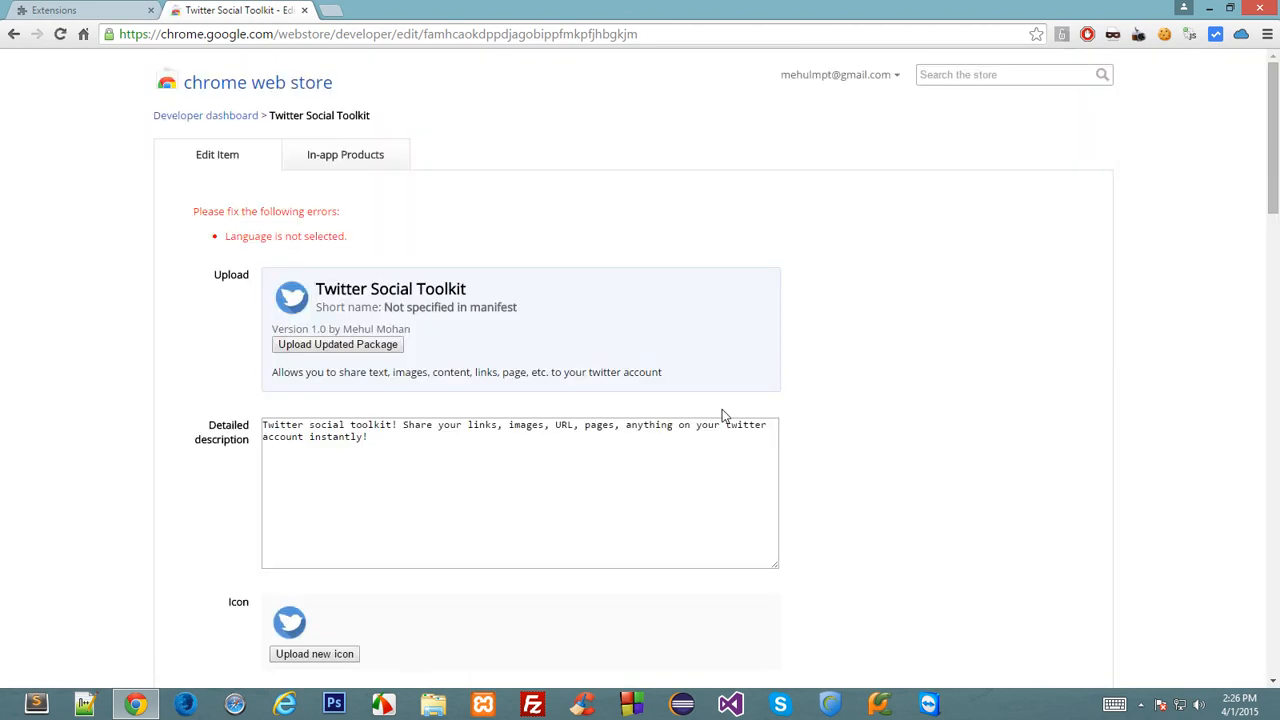
Set the item's language to English, then publish changes again and confirm.
{"action": "scroll", "scroll_direction": "down", "scroll_amount": 3}
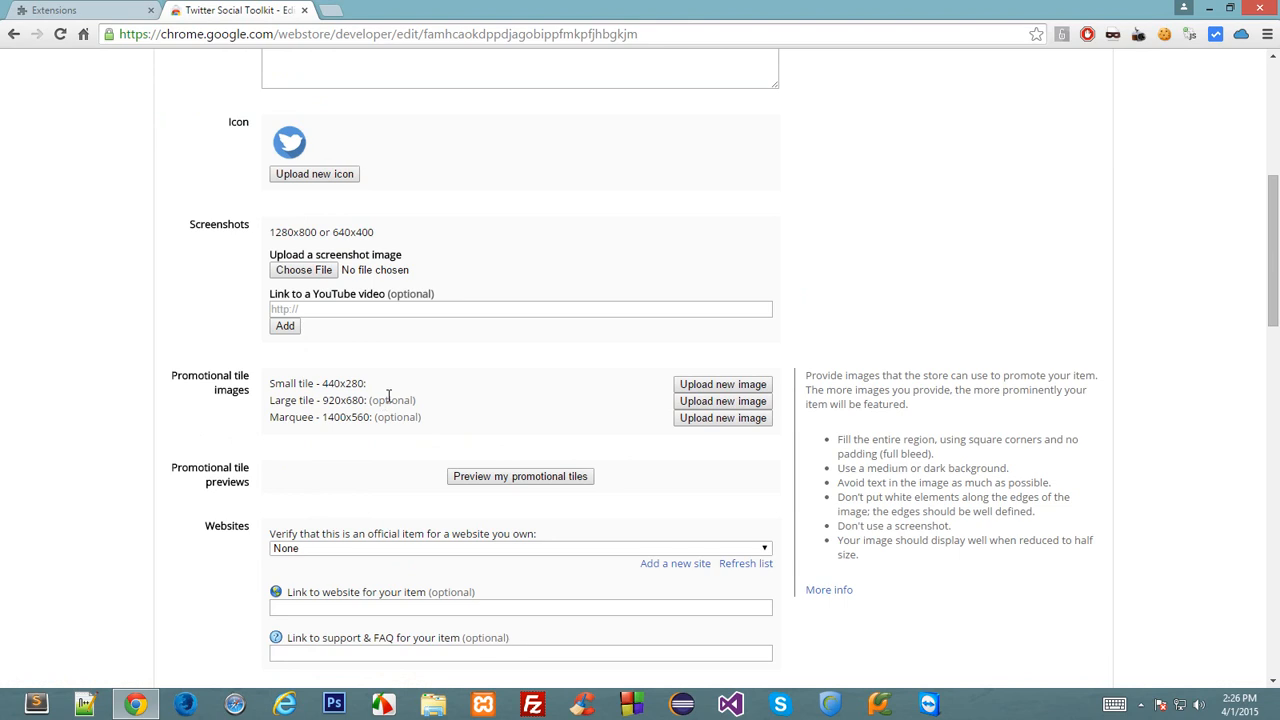
{"action": "scroll", "scroll_direction": "down", "scroll_amount": 3}
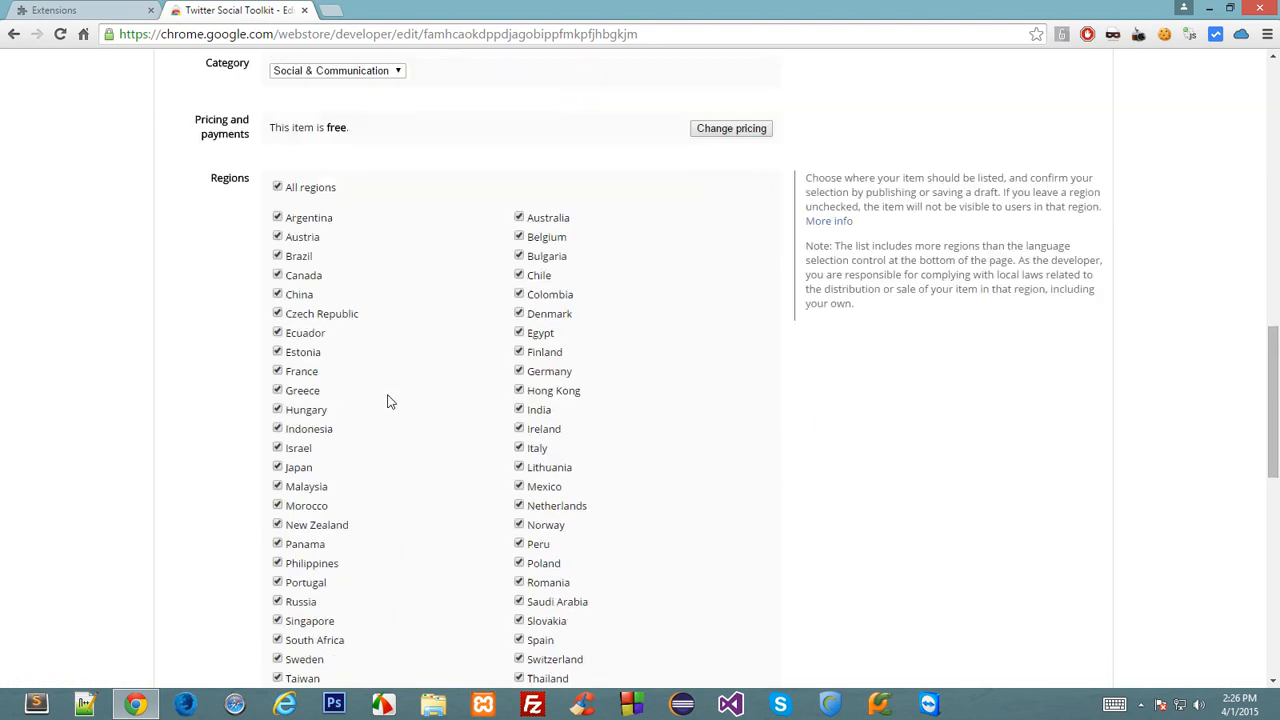
{"action": "left_click", "coordinate": [338, 324]}
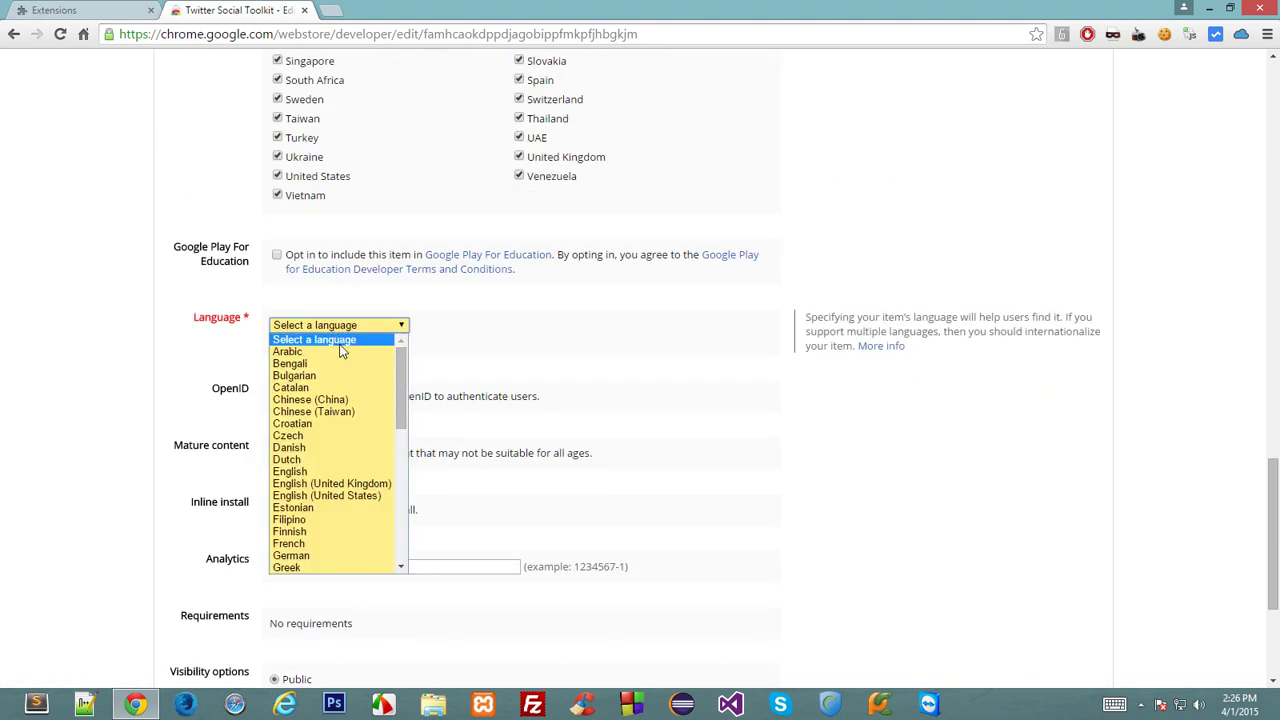
{"action": "left_click", "coordinate": [290, 472]}
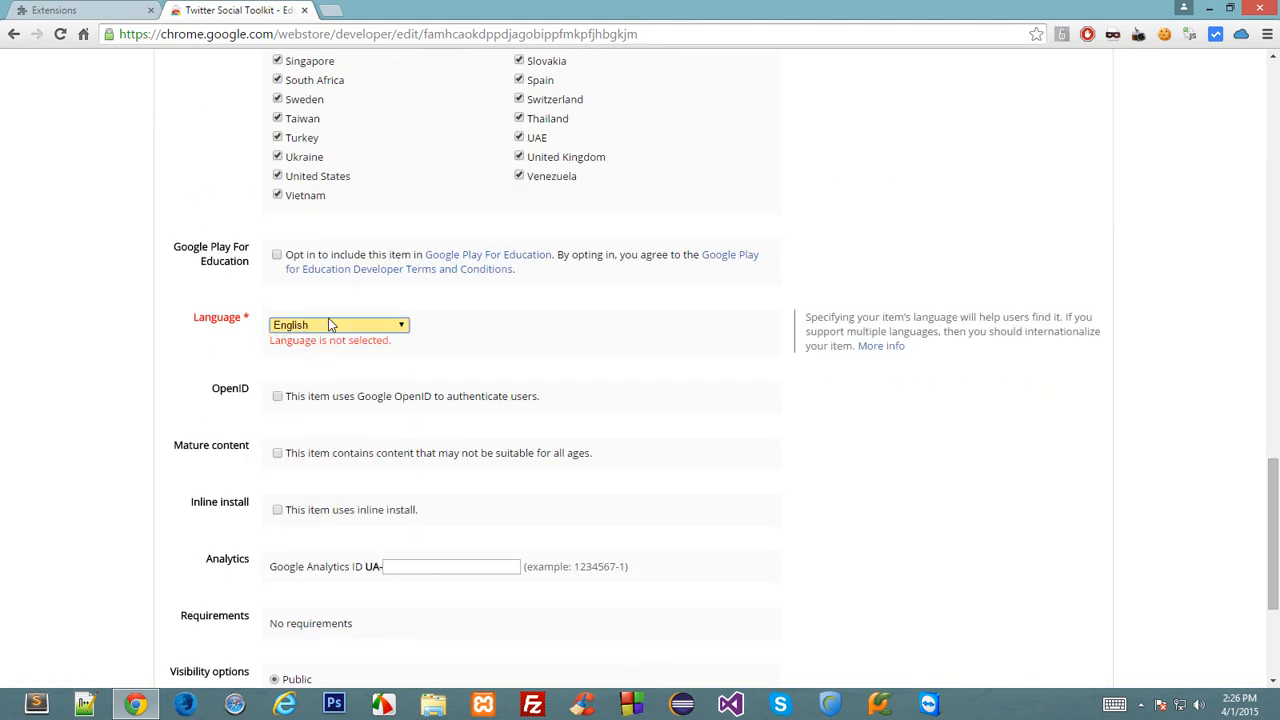
{"action": "left_click", "coordinate": [1060, 576]}
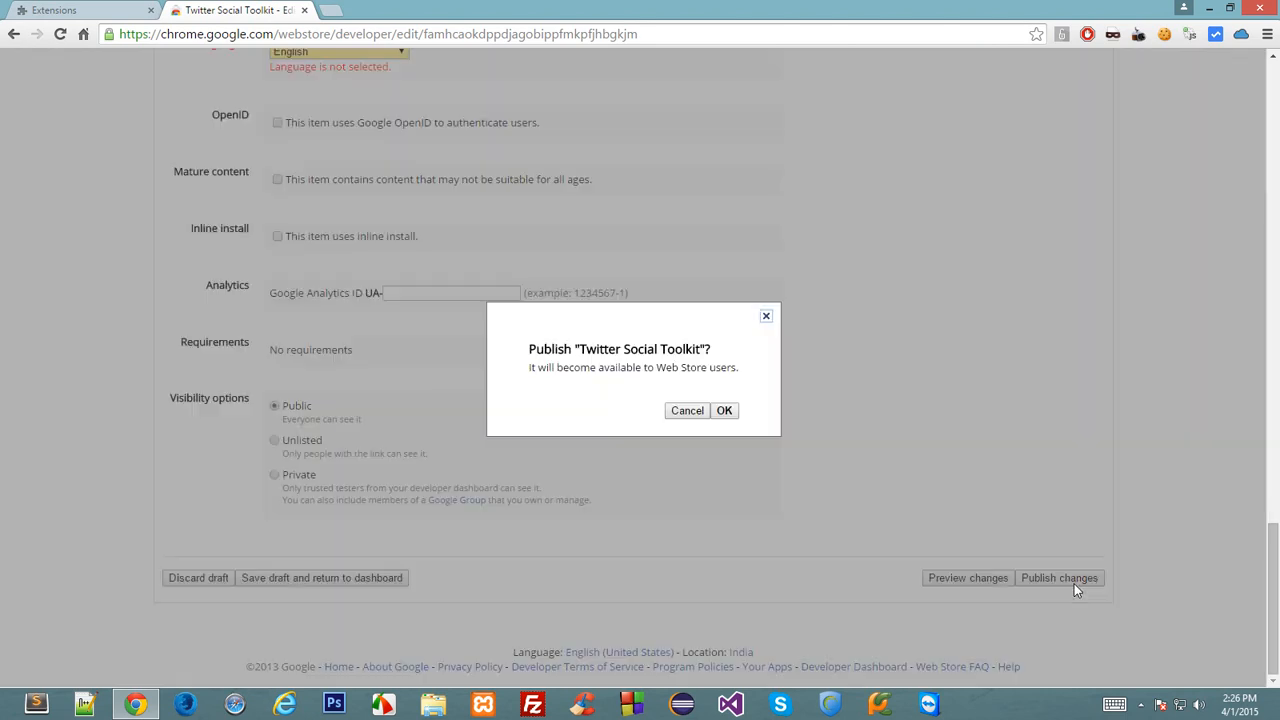
{"action": "left_click", "coordinate": [724, 410]}
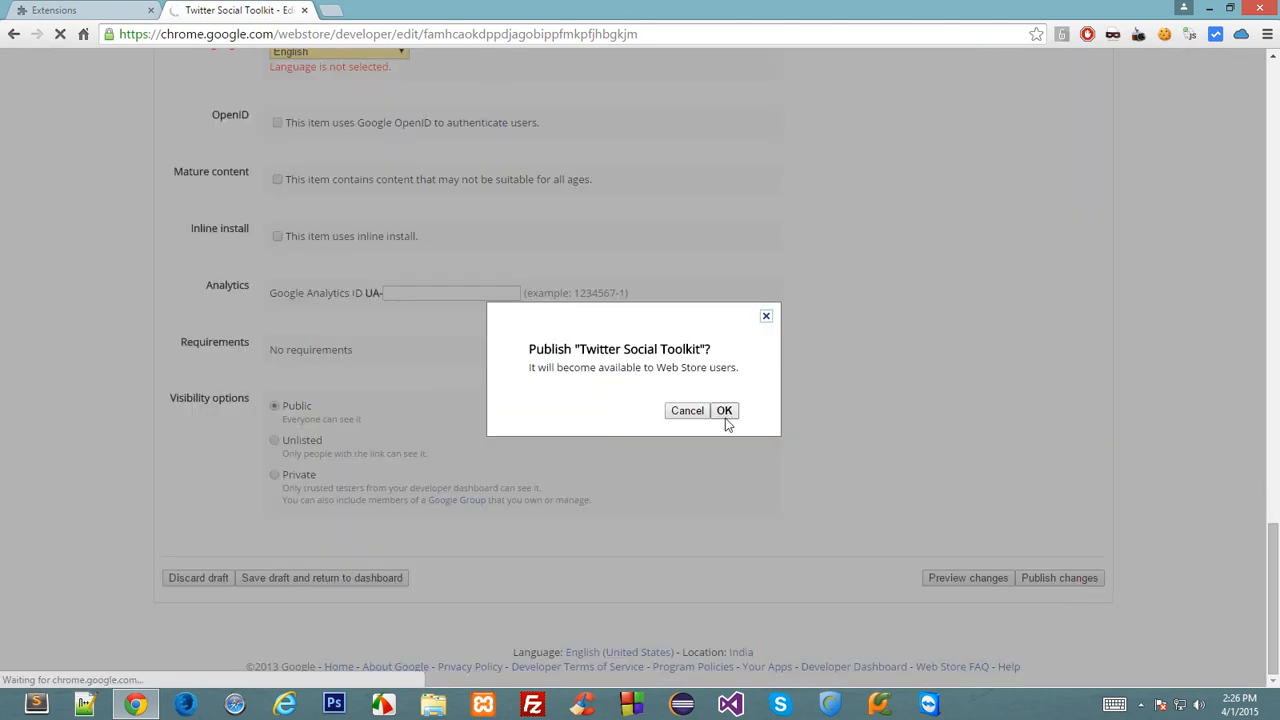
{"action": "left_click", "coordinate": [724, 410]}
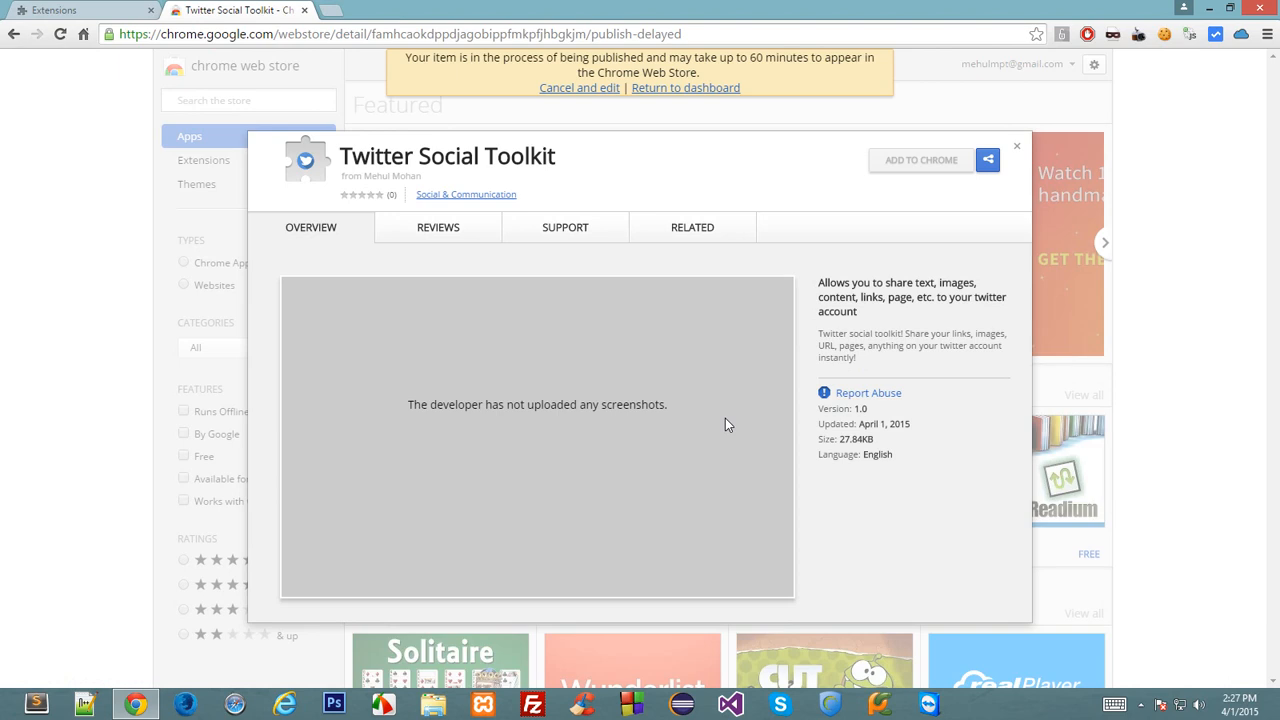
{"action": "mouse_move", "coordinate": [796, 296]}
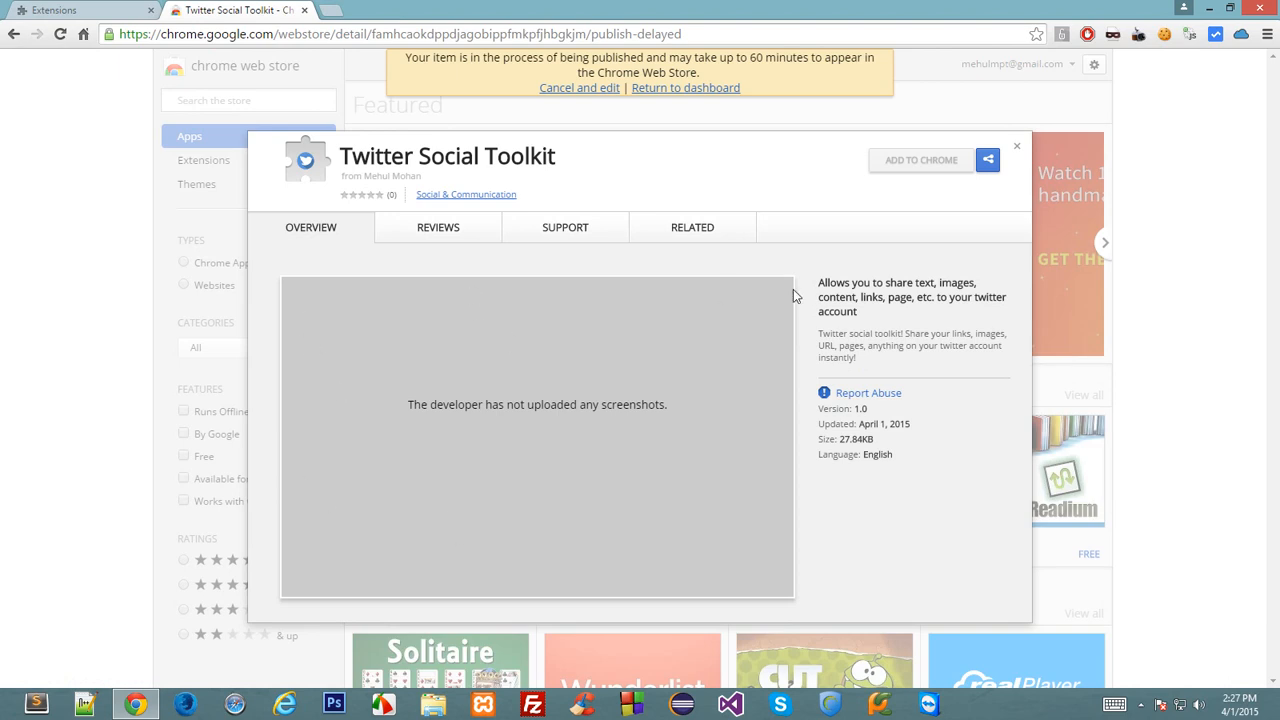
{"action": "mouse_move", "coordinate": [768, 538]}
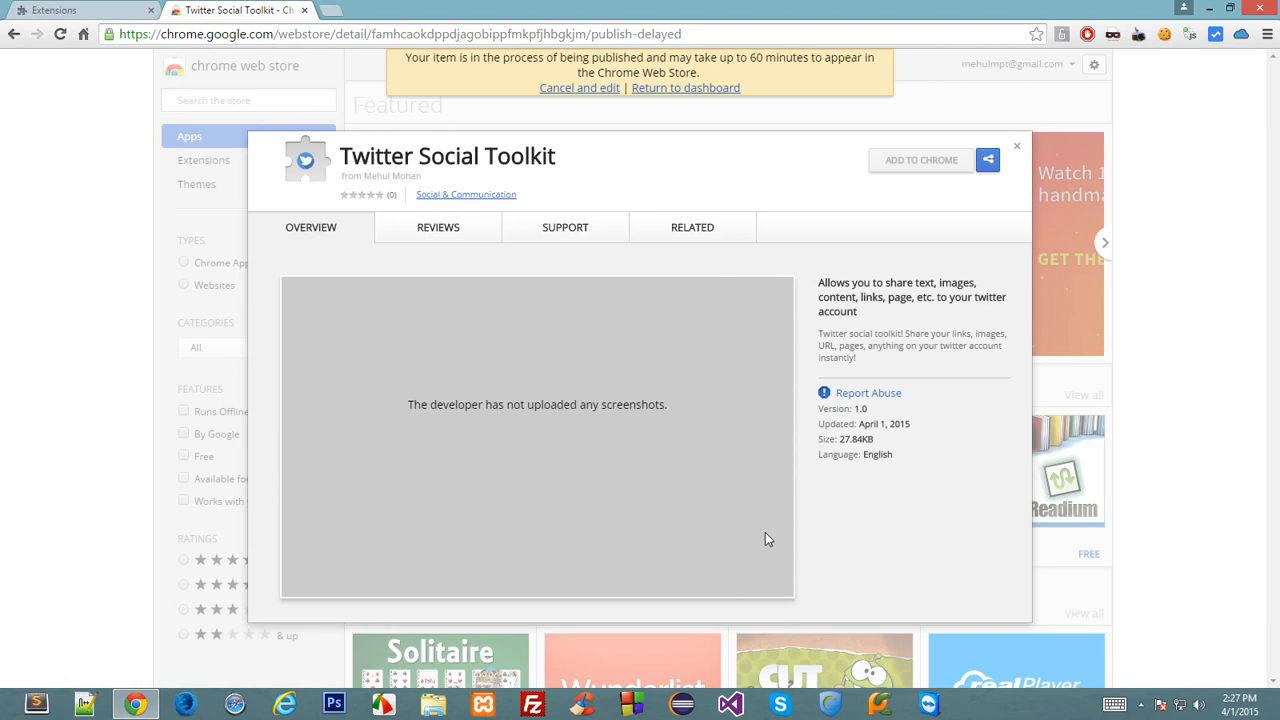
{"action": "mouse_move", "coordinate": [278, 586]}
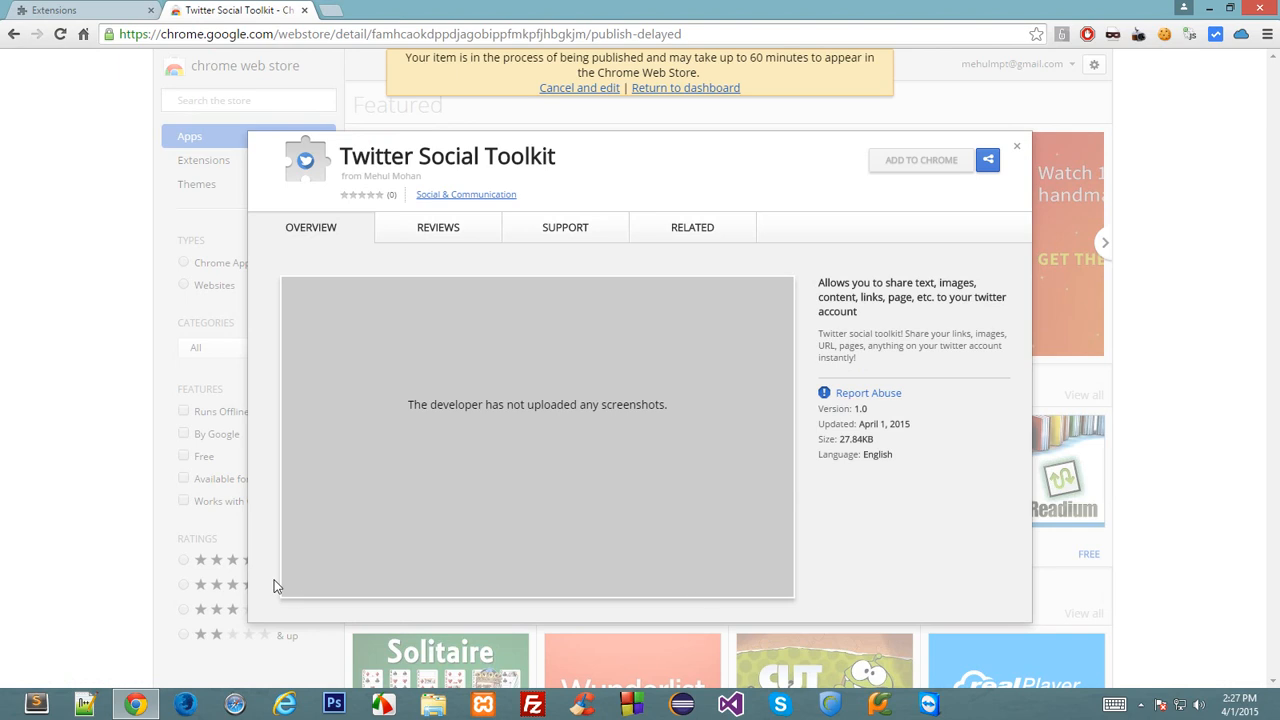
{"action": "mouse_move", "coordinate": [444, 250]}
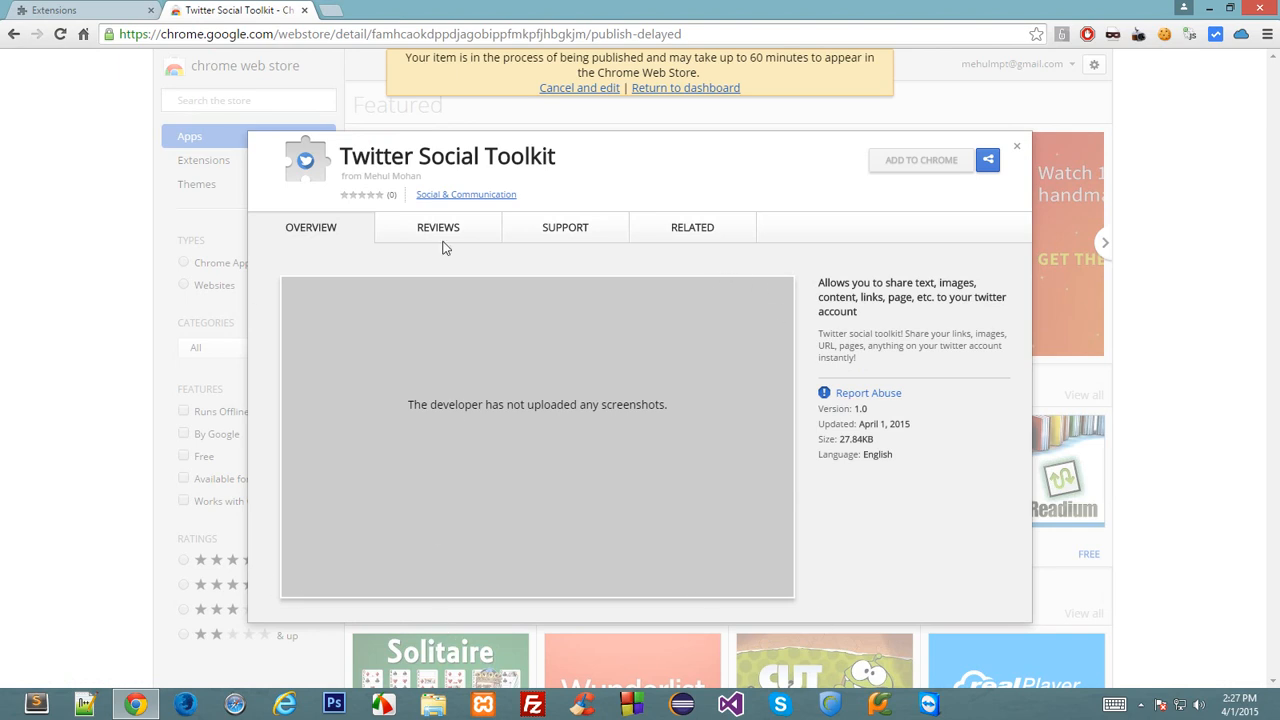
View the listing's Related, Support and Reviews sections while publication is pending.
{"action": "left_click", "coordinate": [692, 228]}
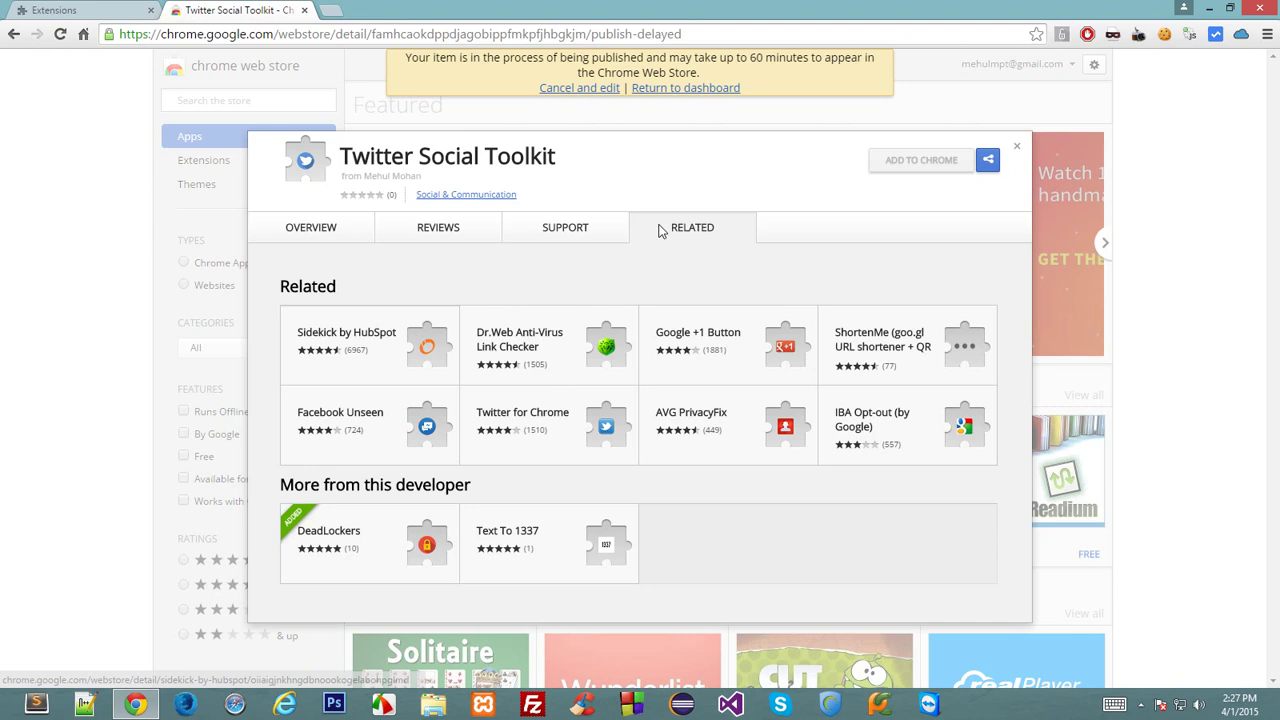
{"action": "mouse_move", "coordinate": [708, 272]}
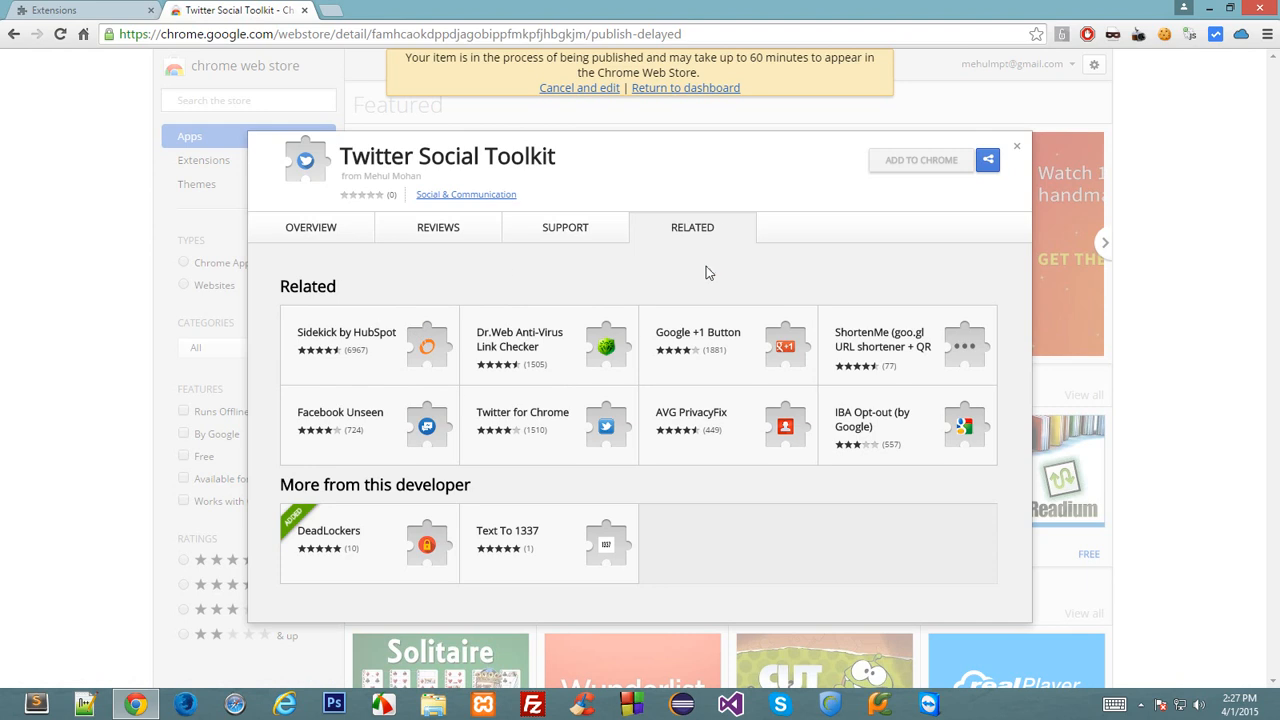
{"action": "left_click", "coordinate": [564, 228]}
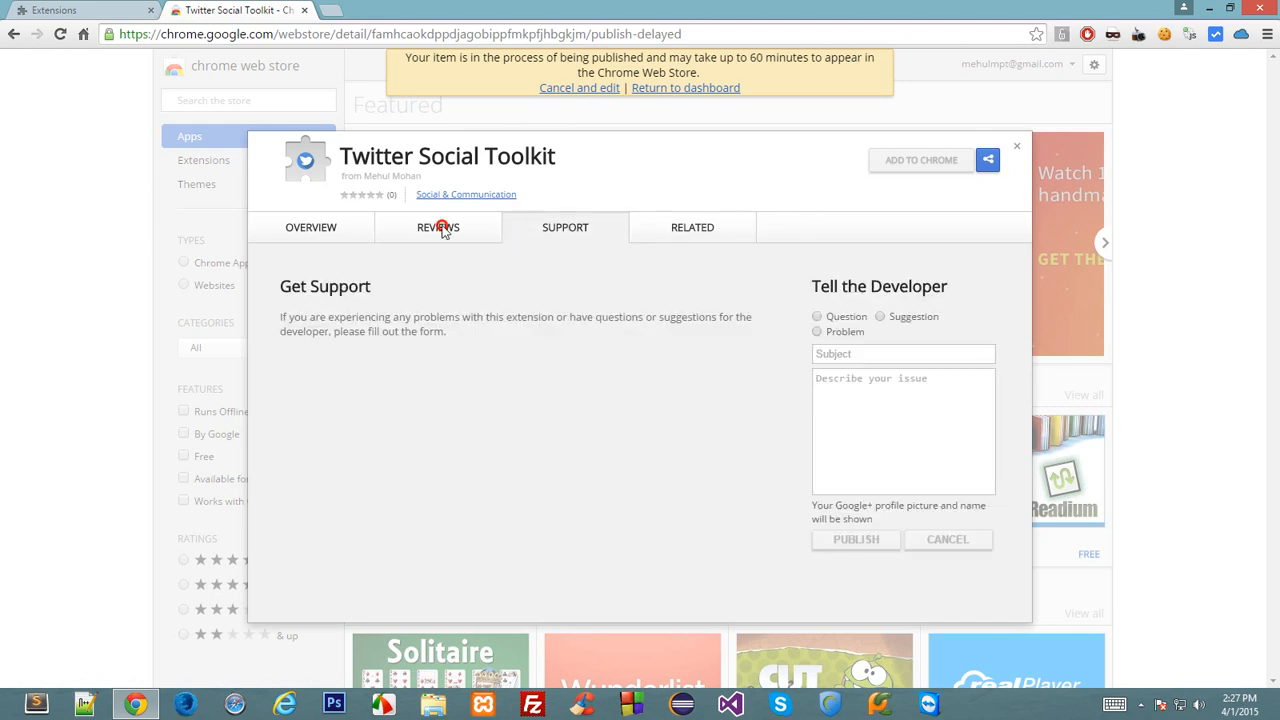
{"action": "left_click", "coordinate": [310, 228]}
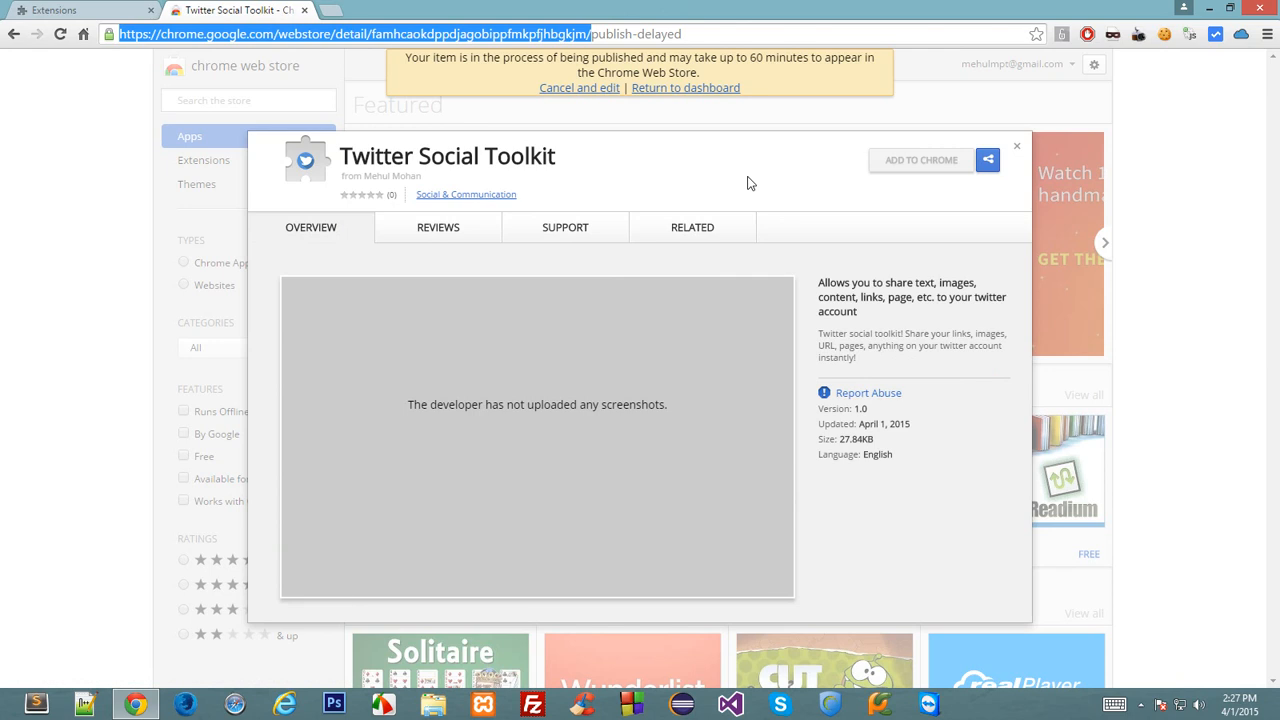
{"action": "mouse_move", "coordinate": [696, 176]}
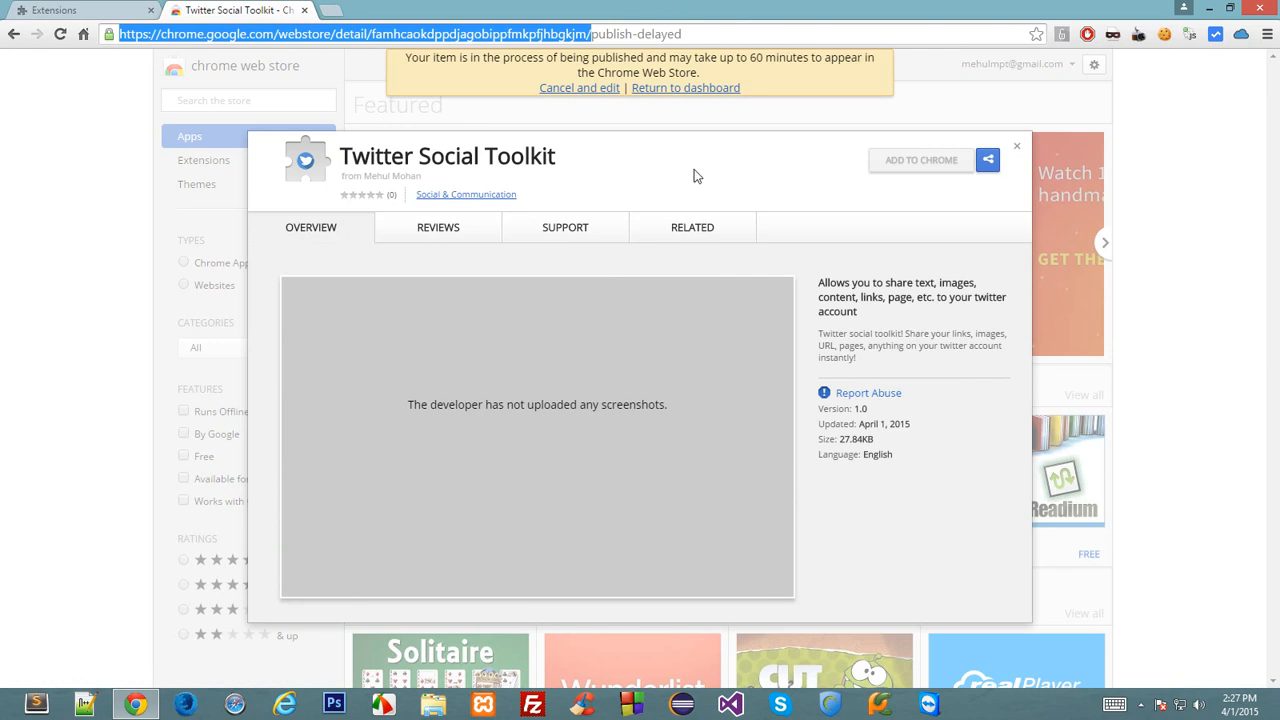